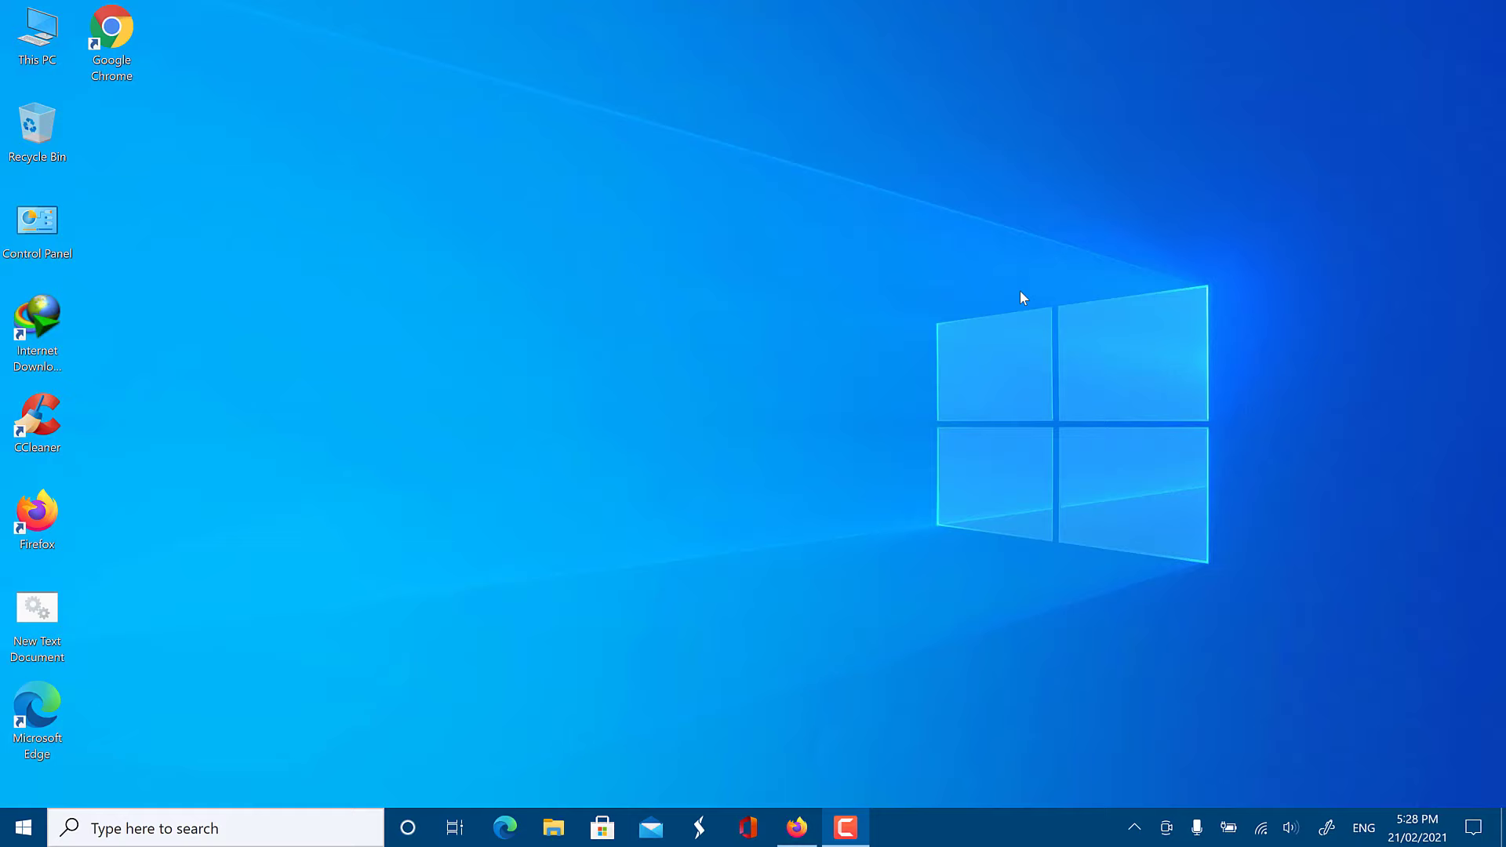
mouse_move(1026, 328)
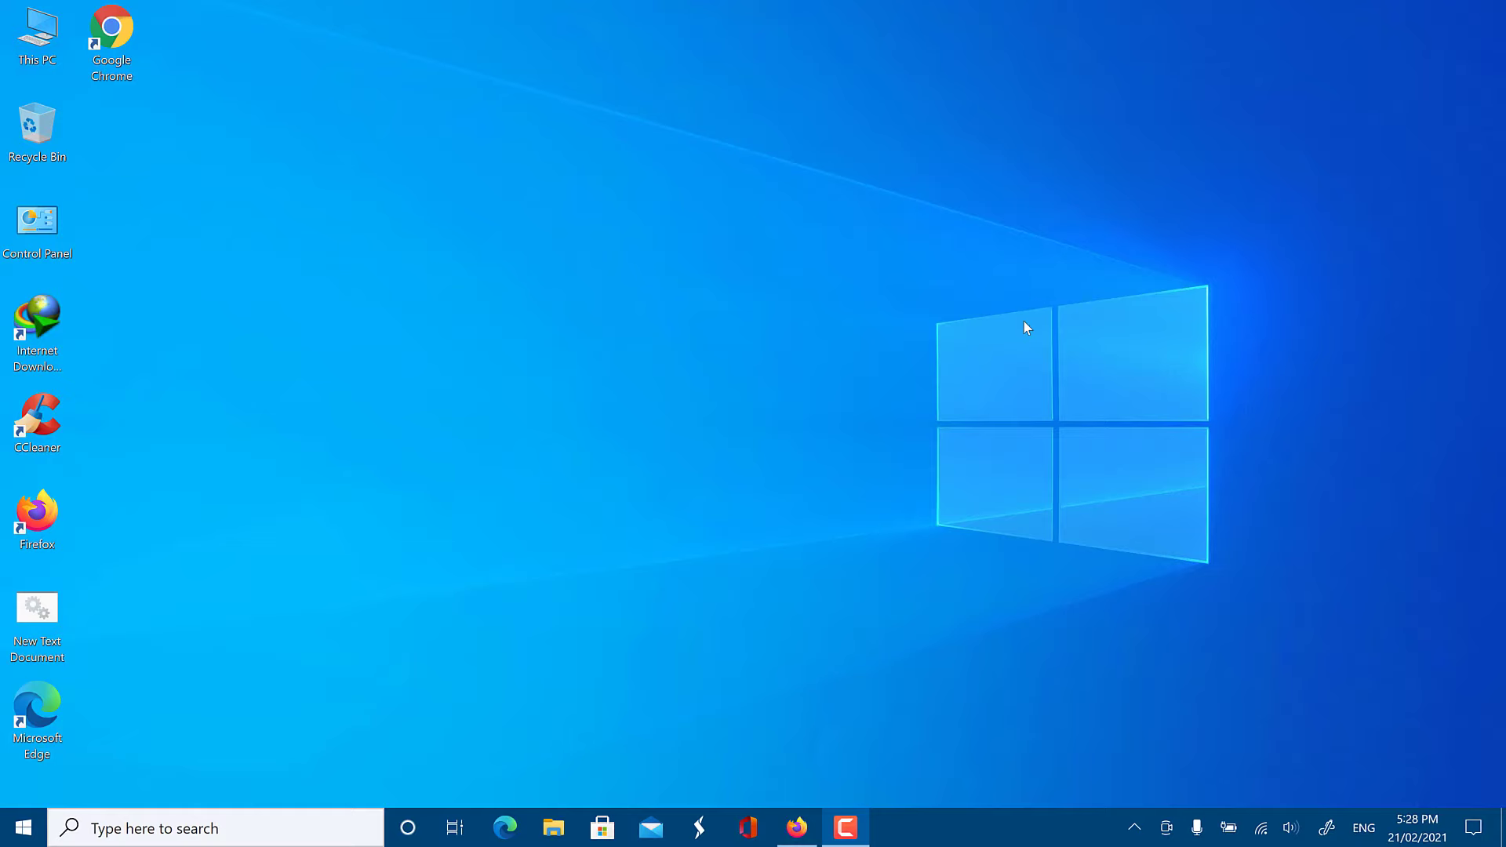
mouse_move(1027, 353)
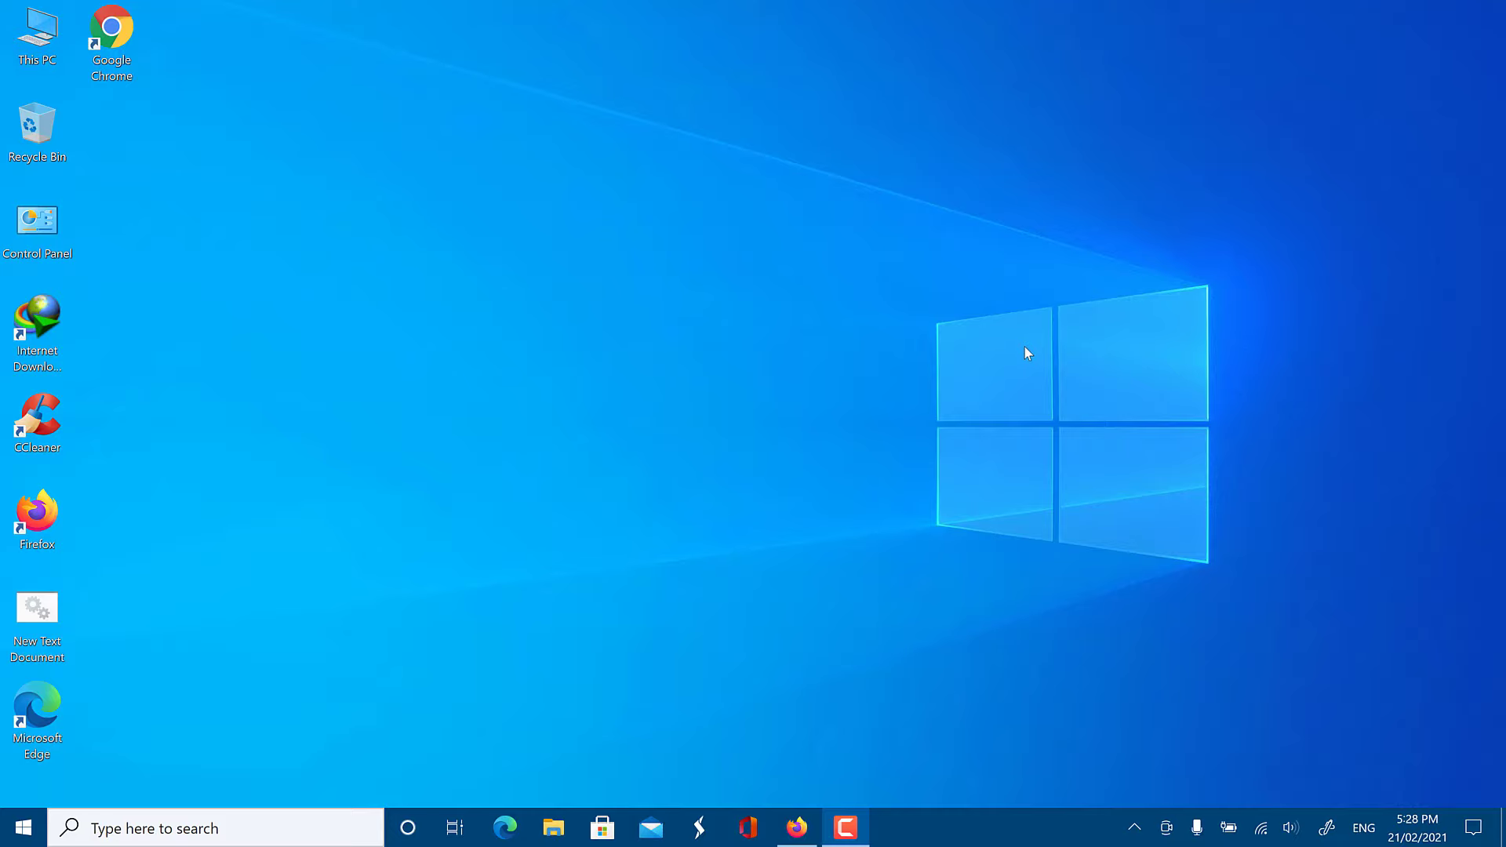
mouse_move(1035, 345)
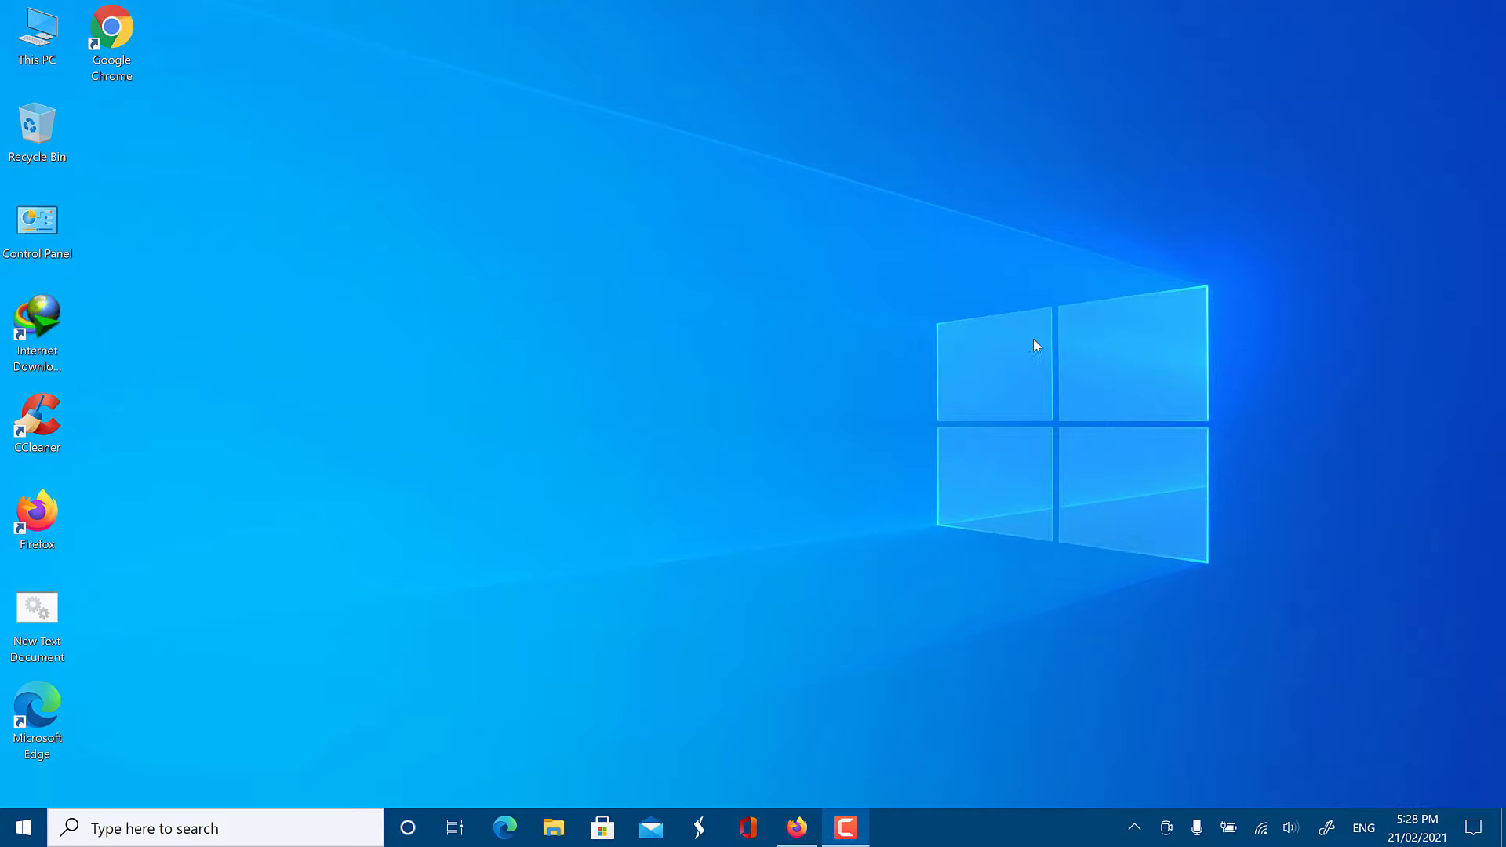
mouse_move(1046, 283)
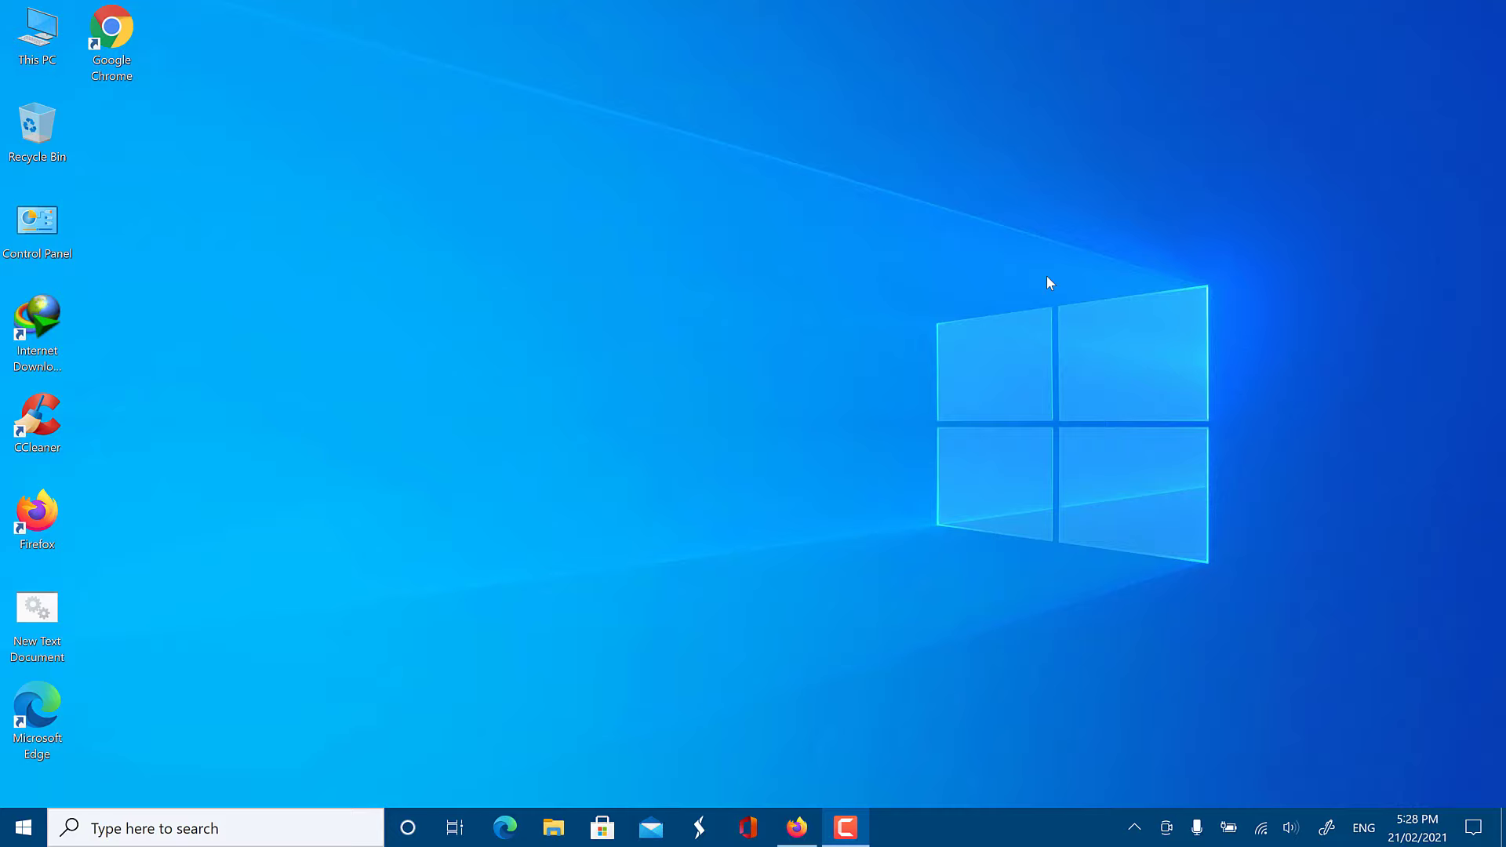
mouse_move(1021, 323)
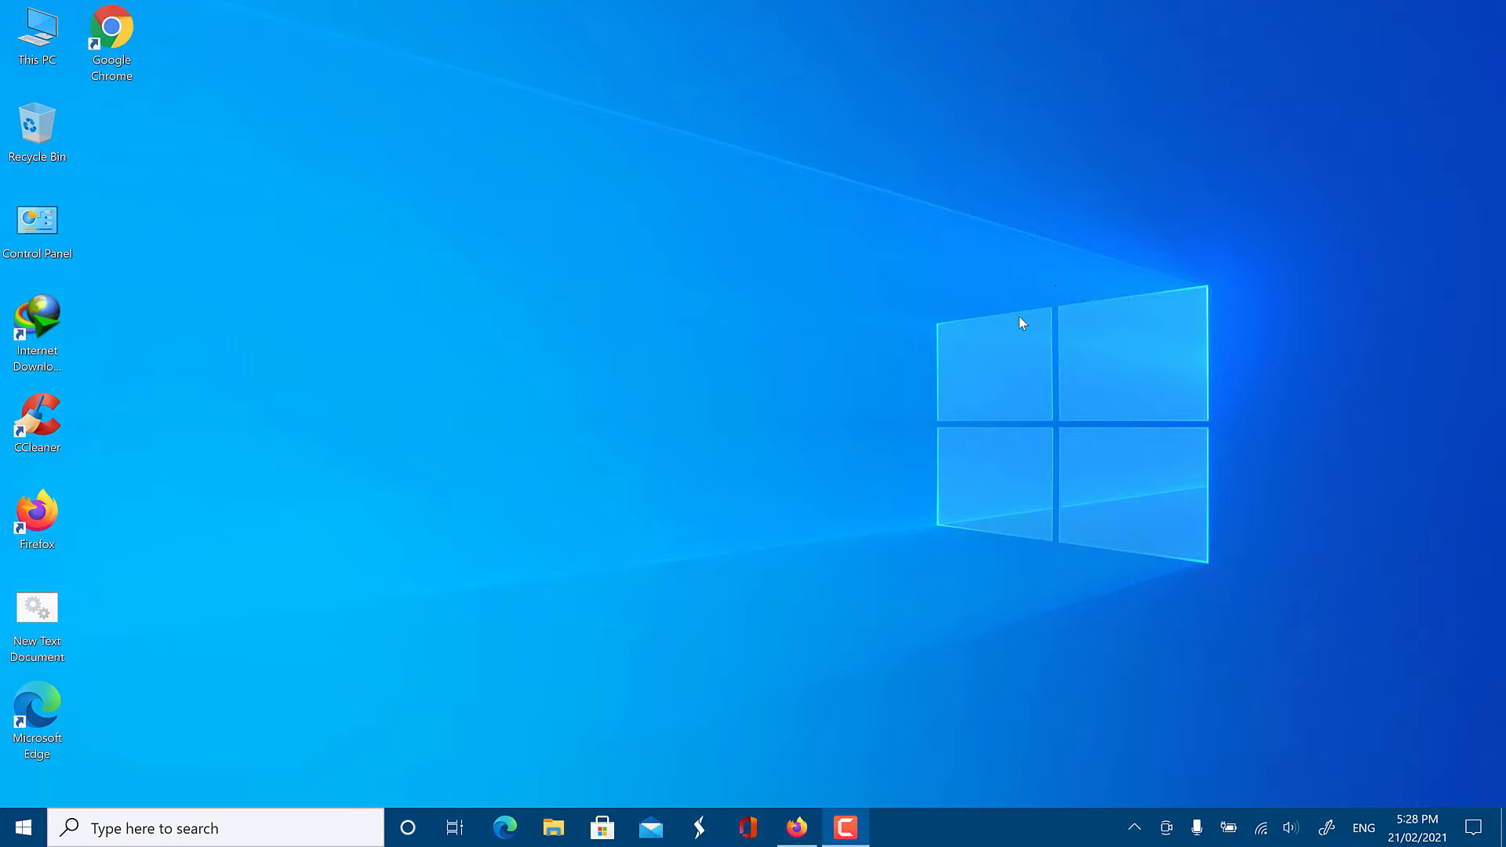
mouse_move(1010, 331)
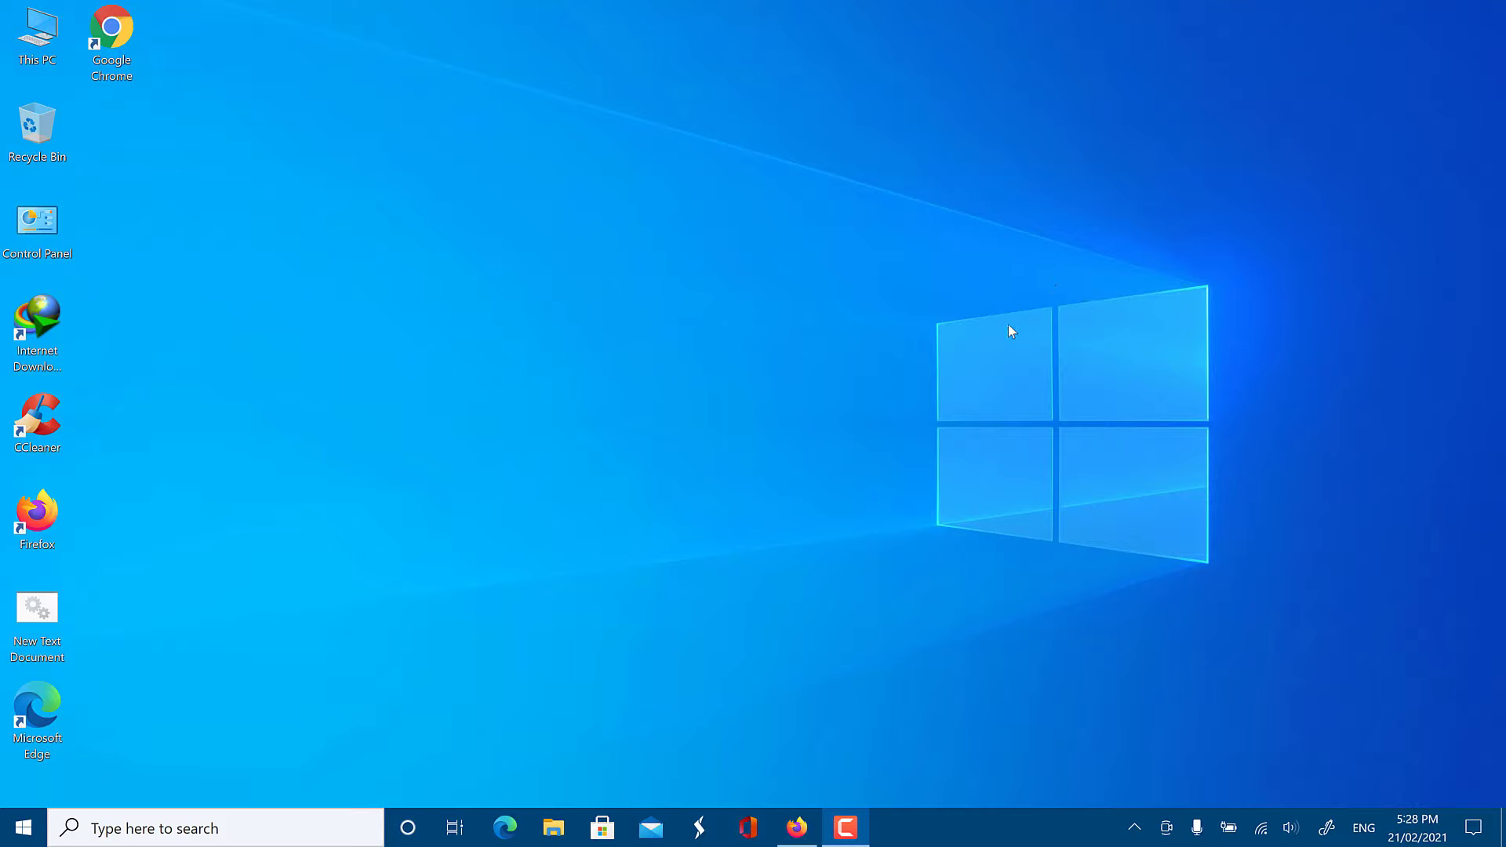
mouse_move(957, 375)
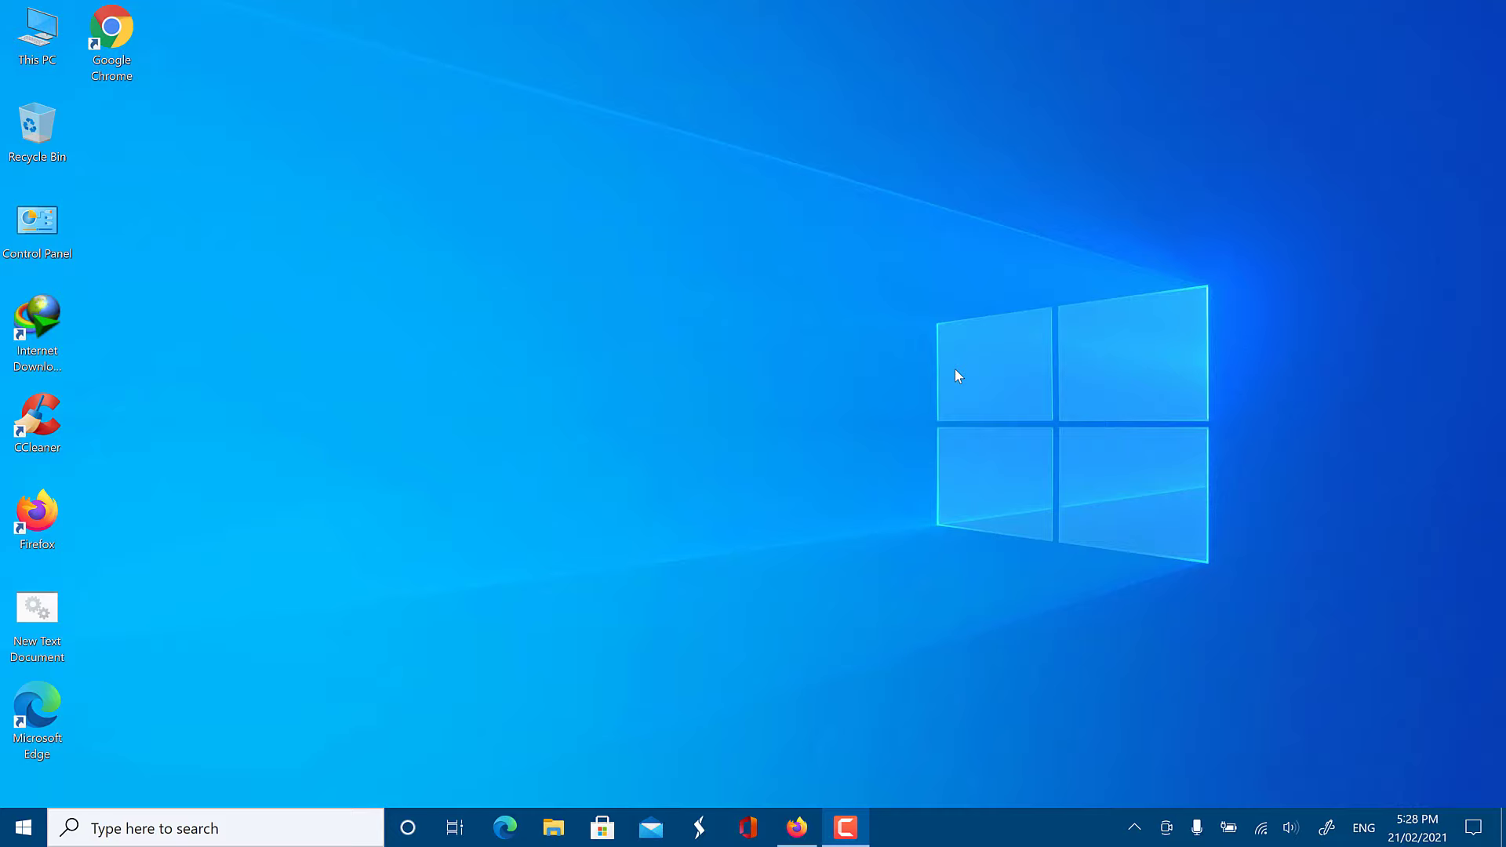
mouse_move(661, 468)
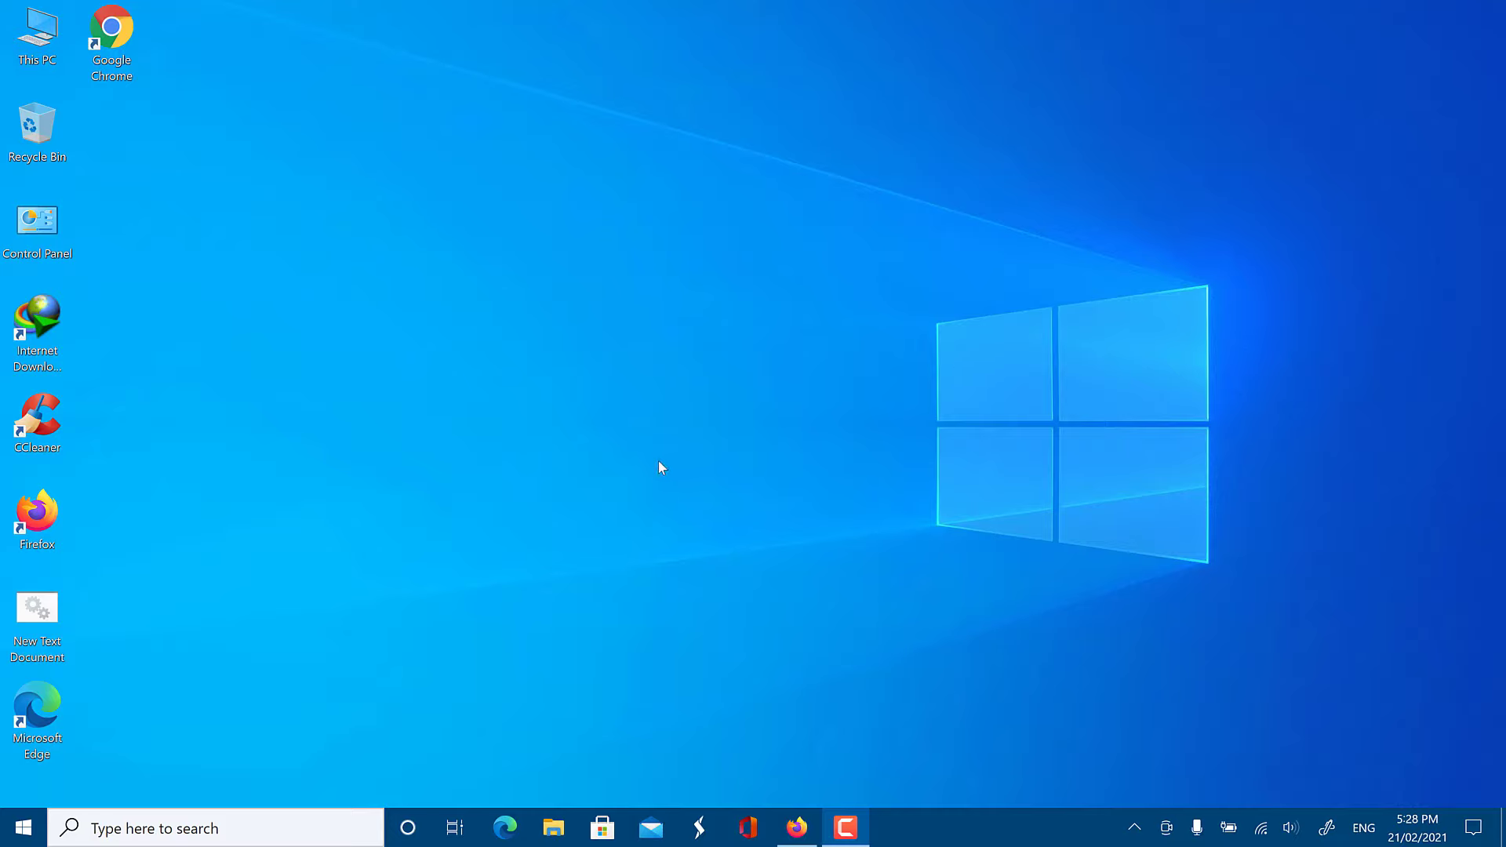
mouse_move(381, 610)
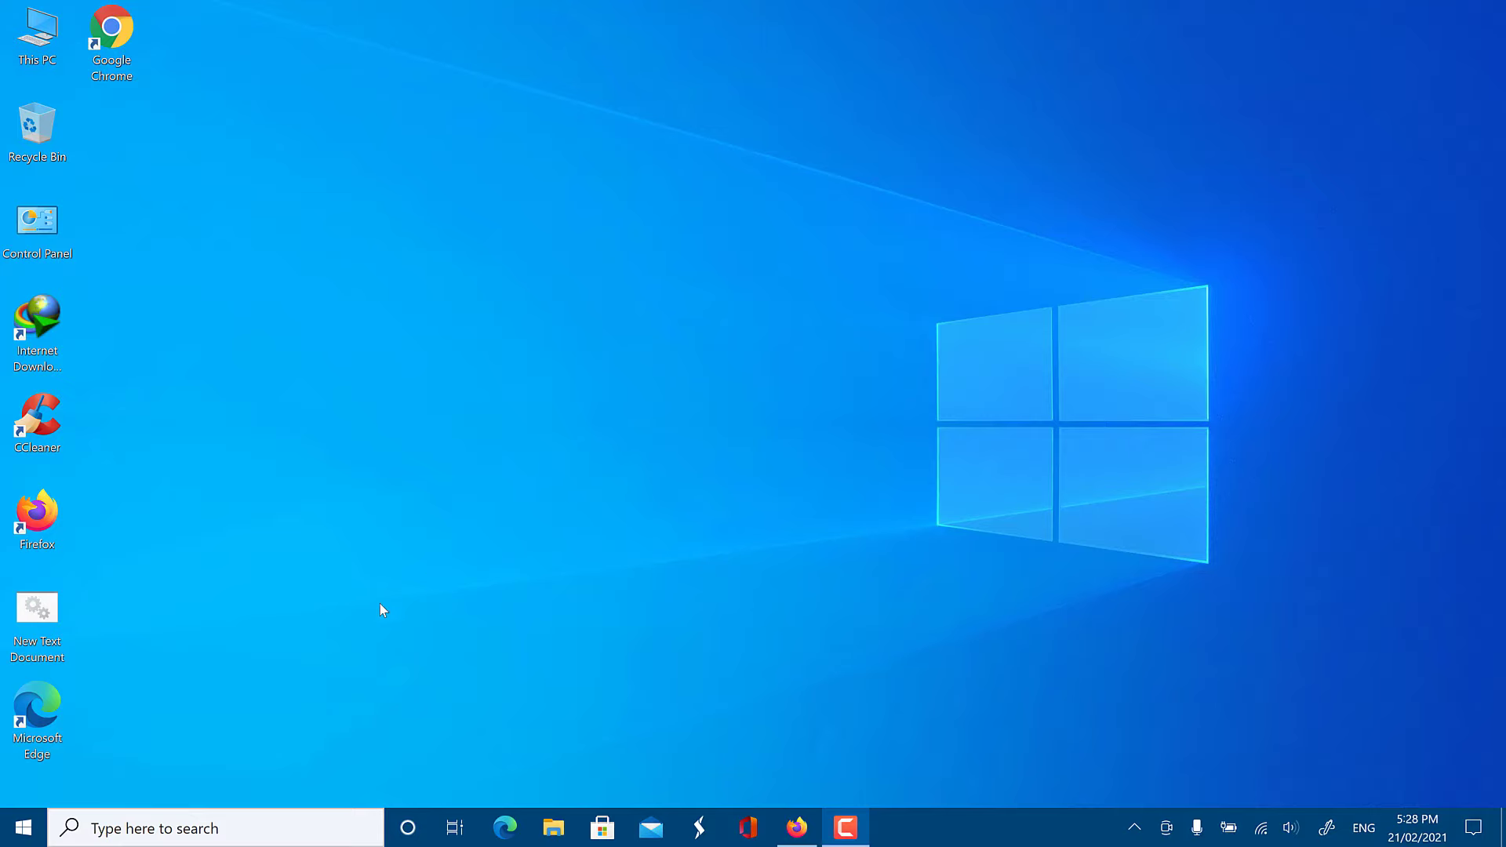
Reach the Privacy category of Windows Settings from the Start menu.
click(19, 827)
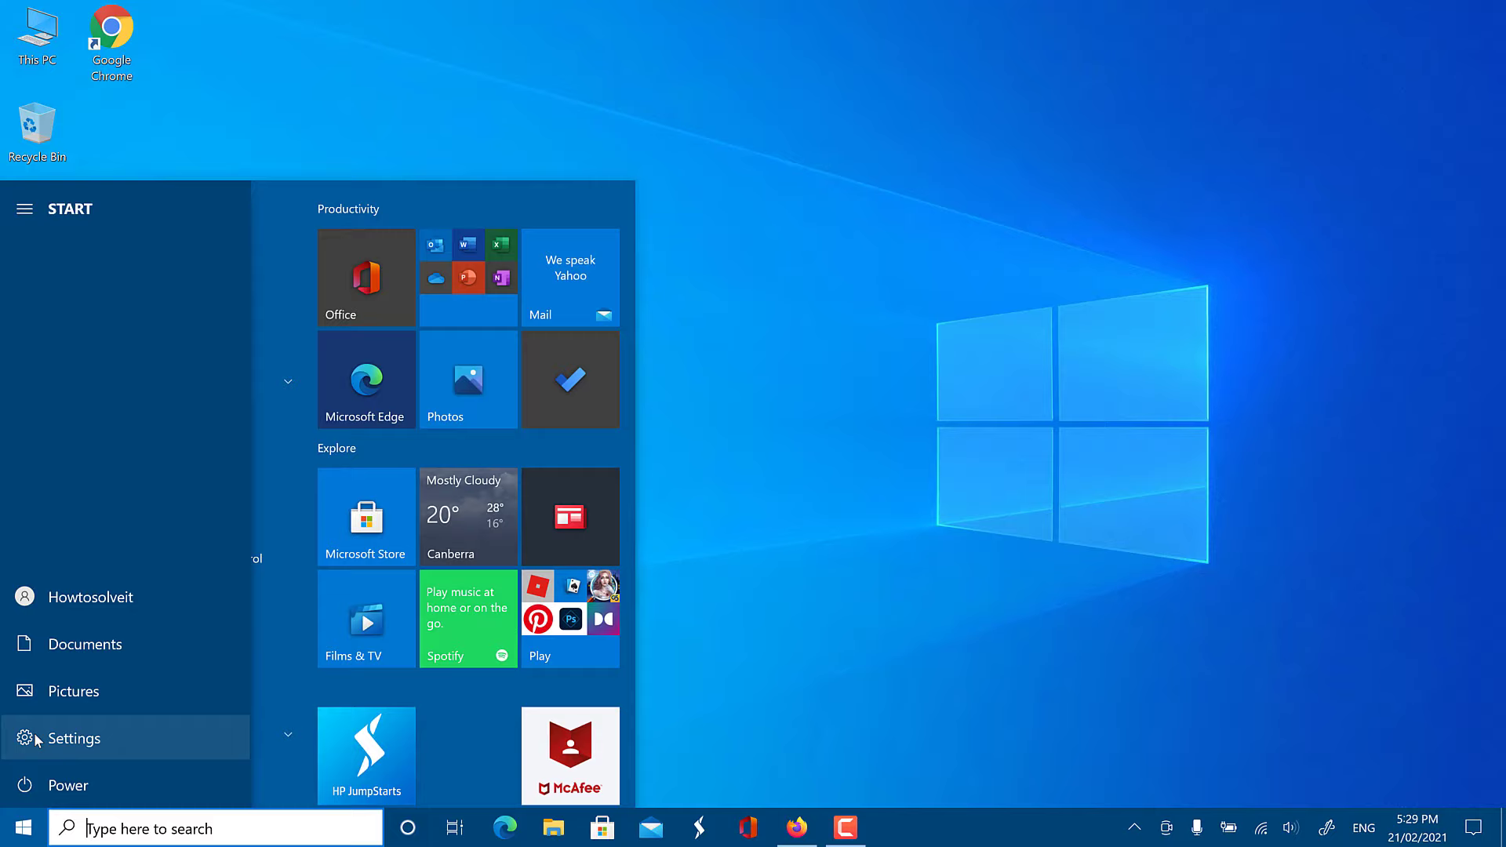
click(74, 738)
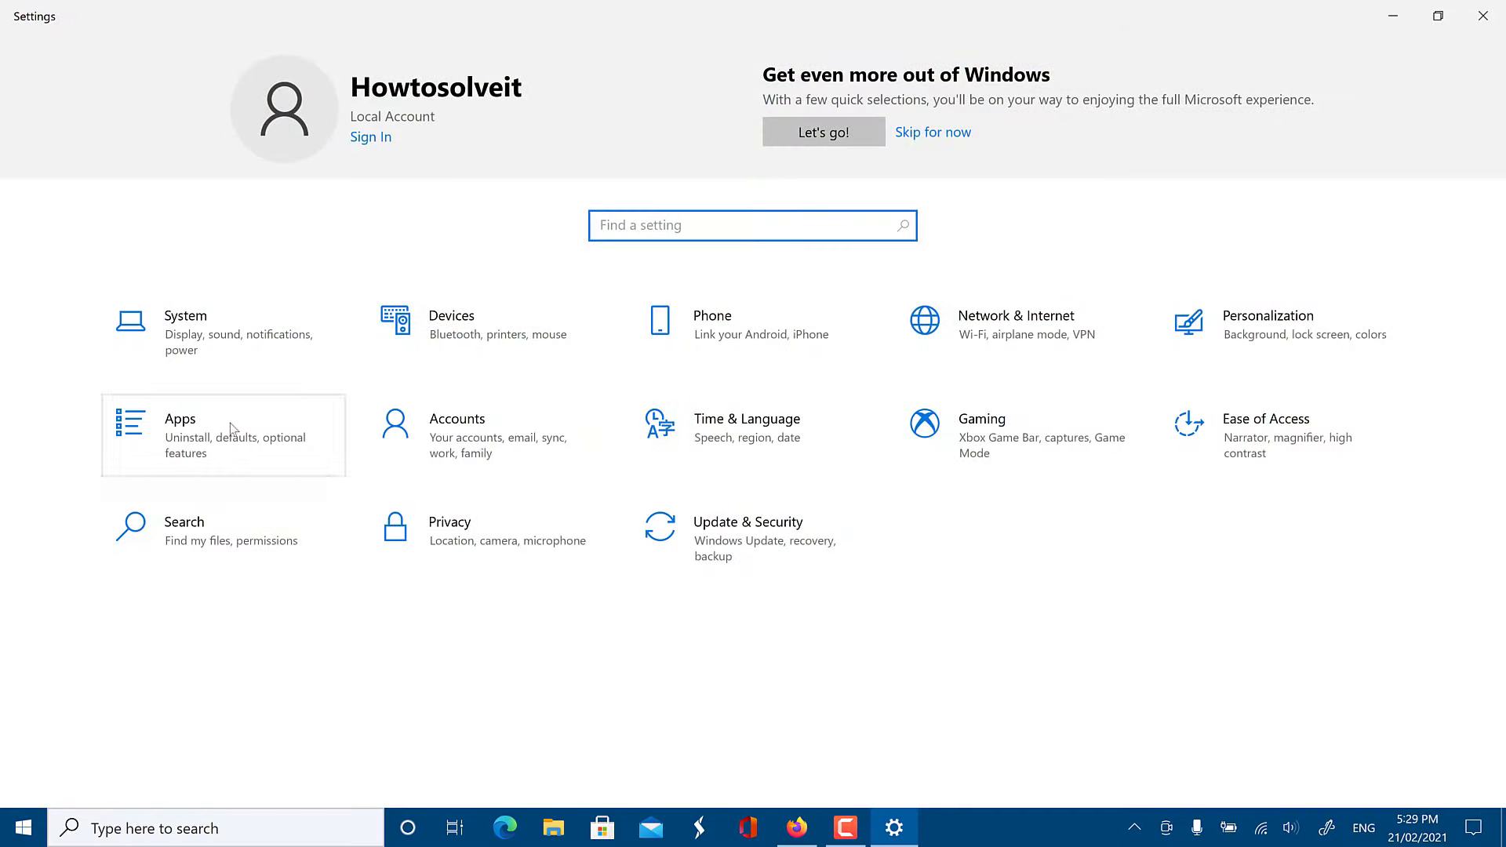
mouse_move(434, 535)
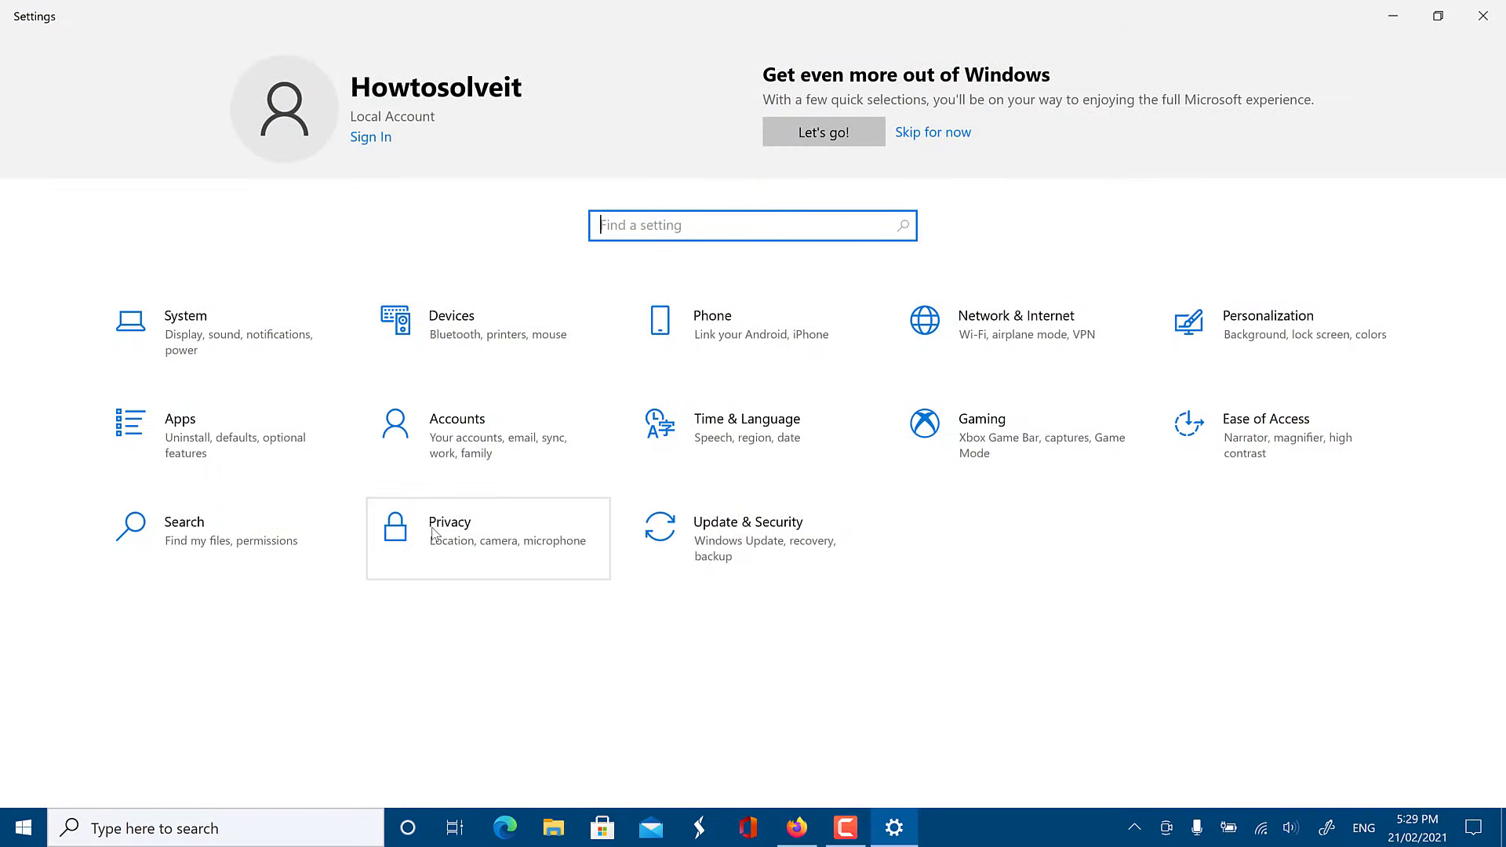
click(449, 521)
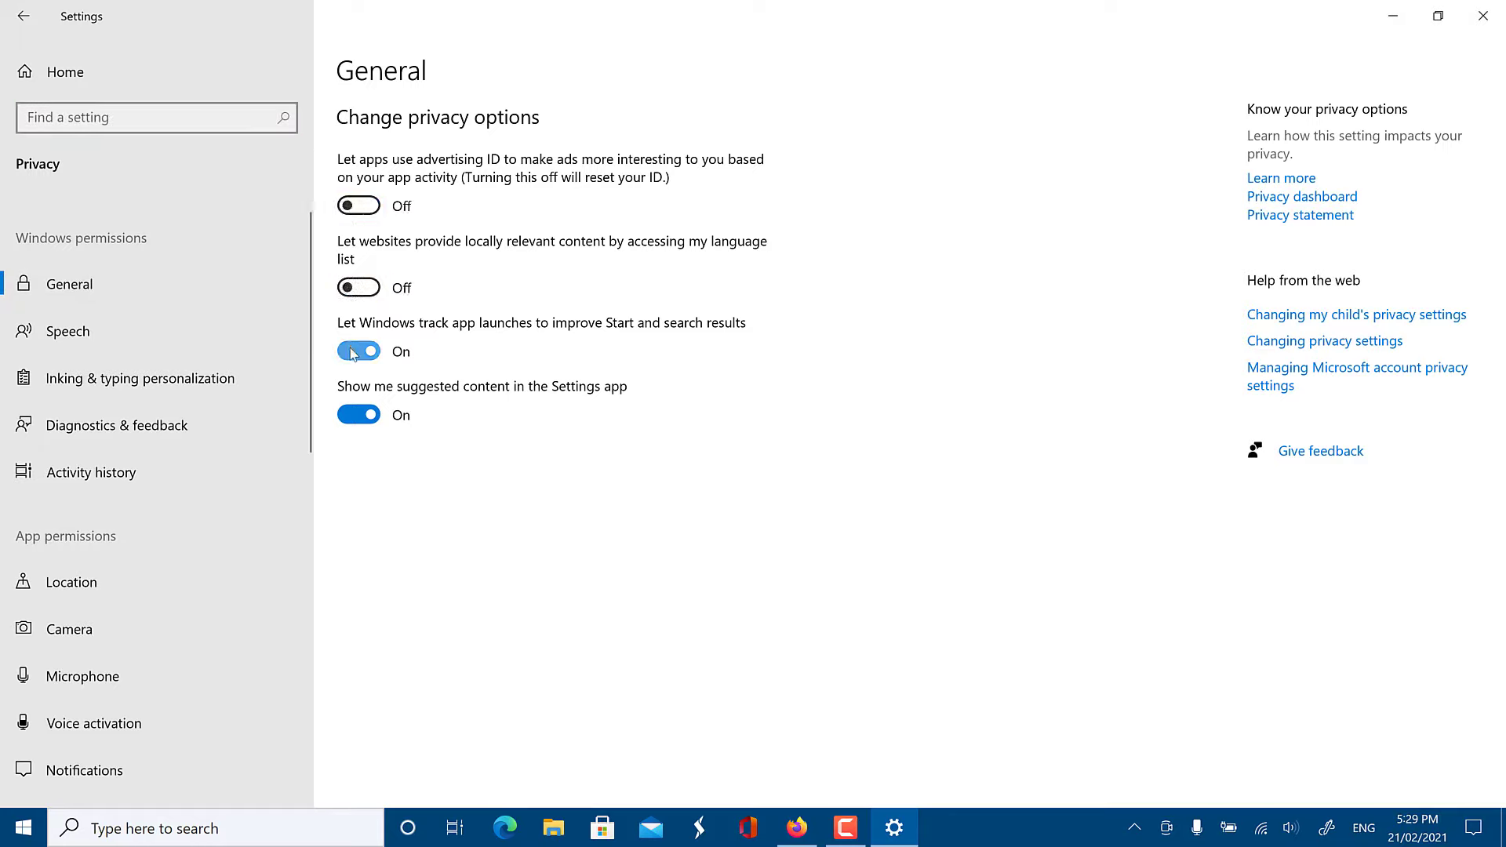
Switch off suggested content and the personal inking and typing dictionary.
click(358, 350)
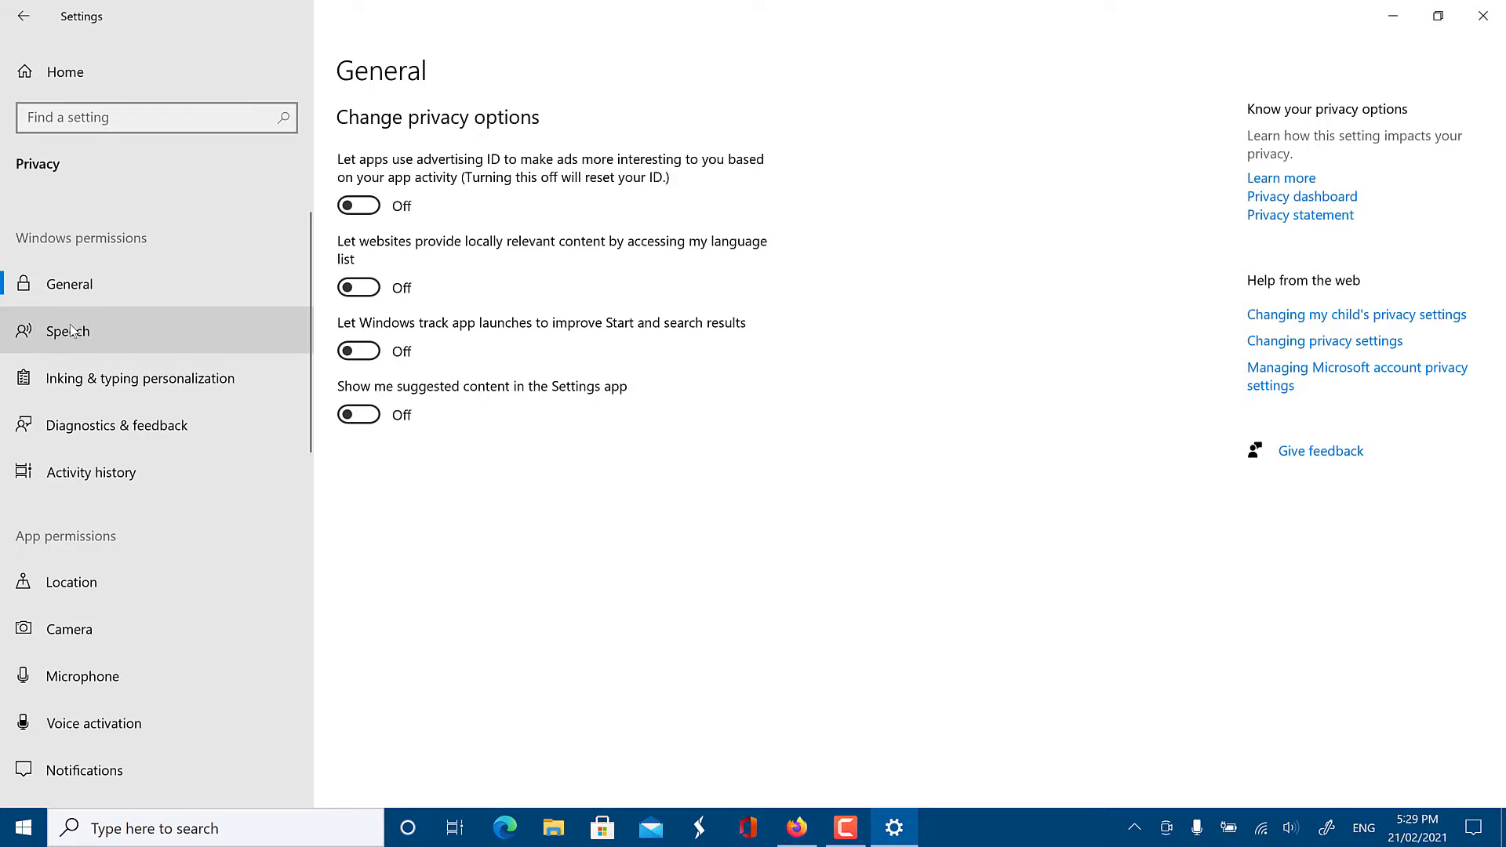
click(68, 331)
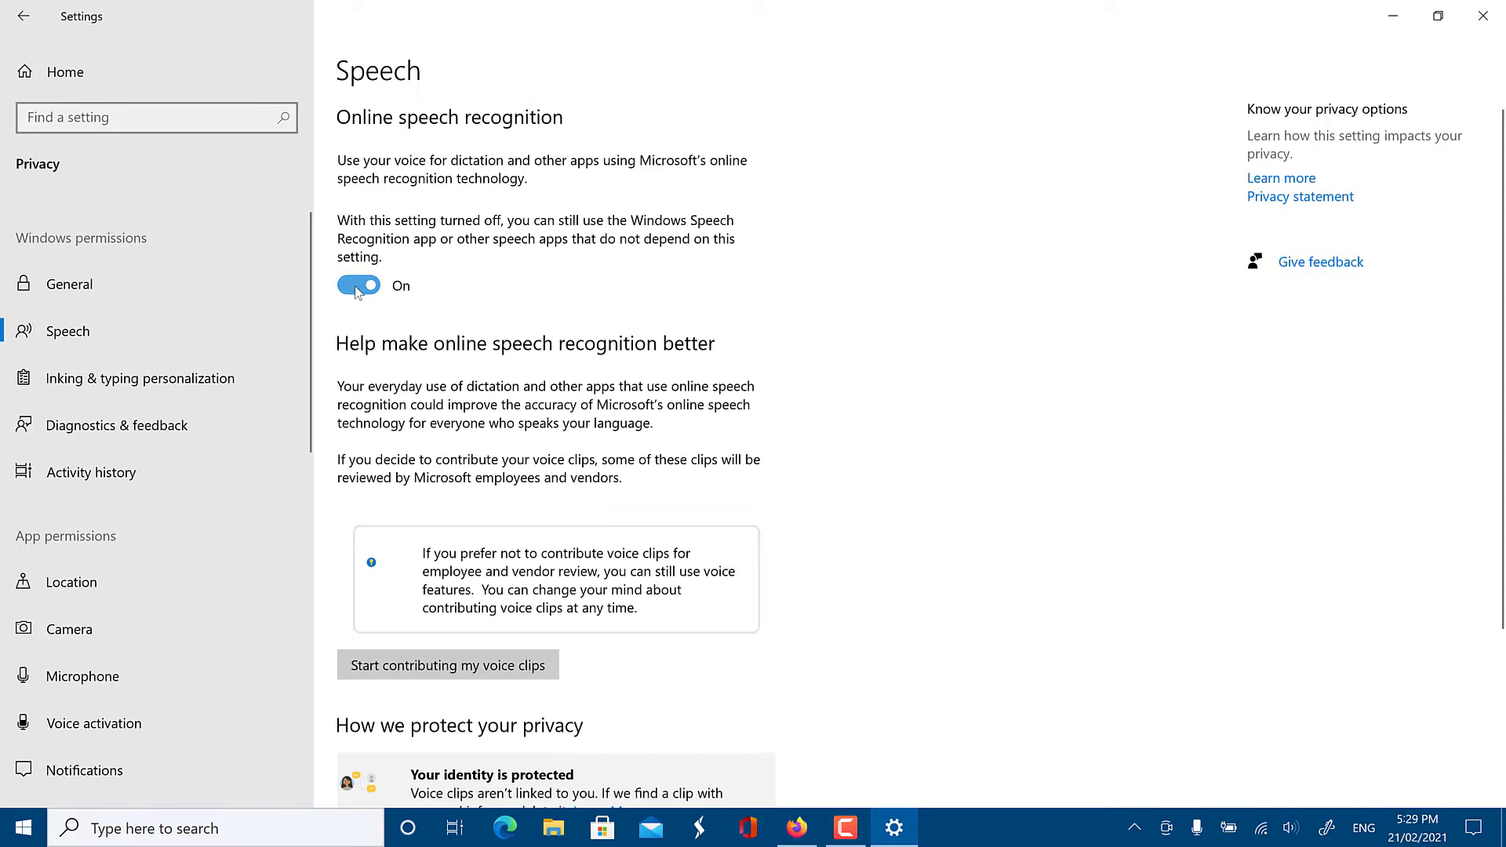
click(139, 378)
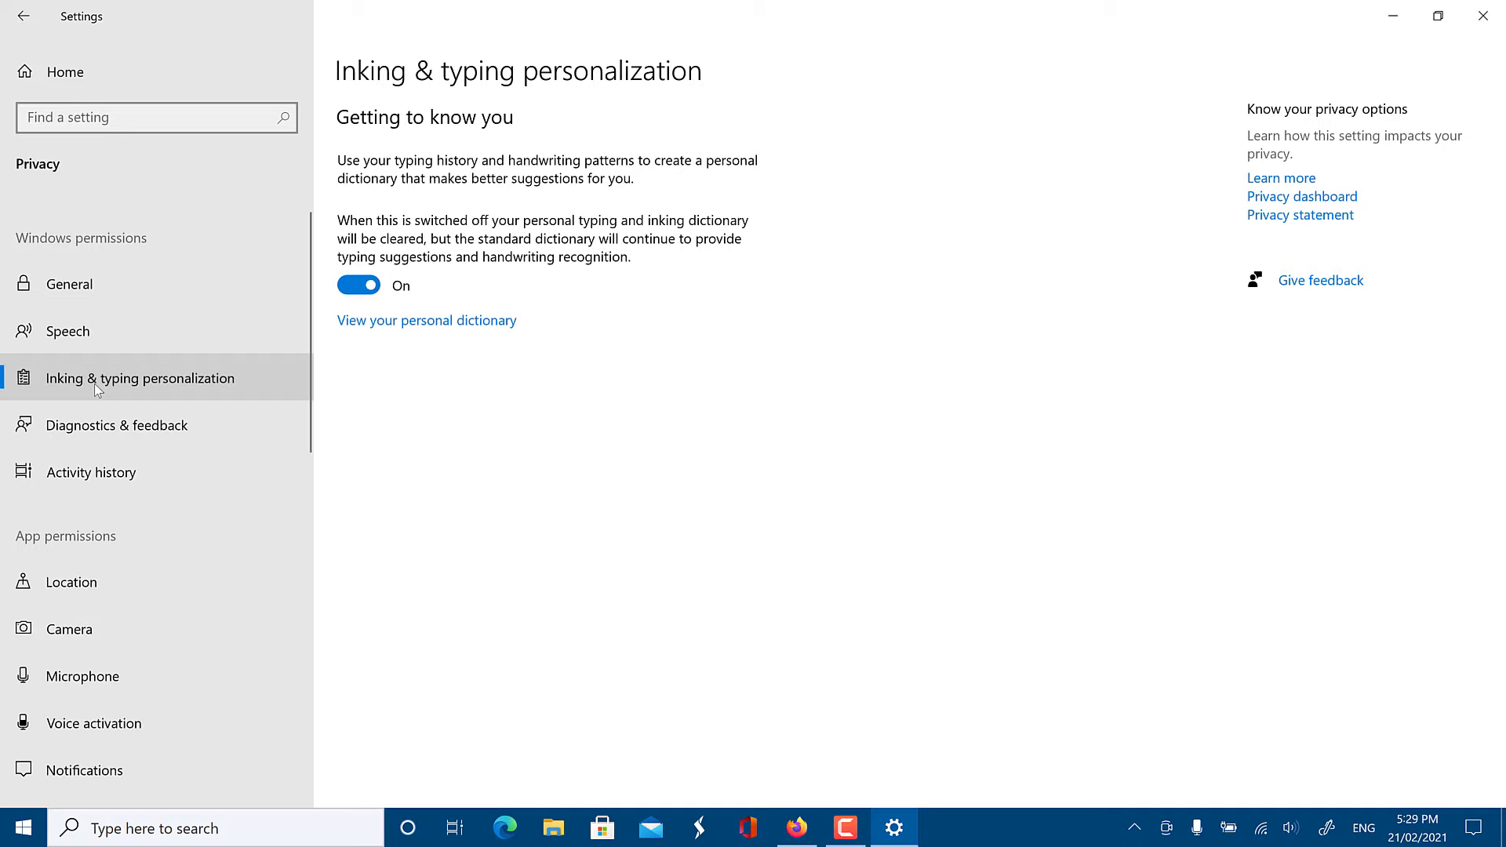
click(358, 286)
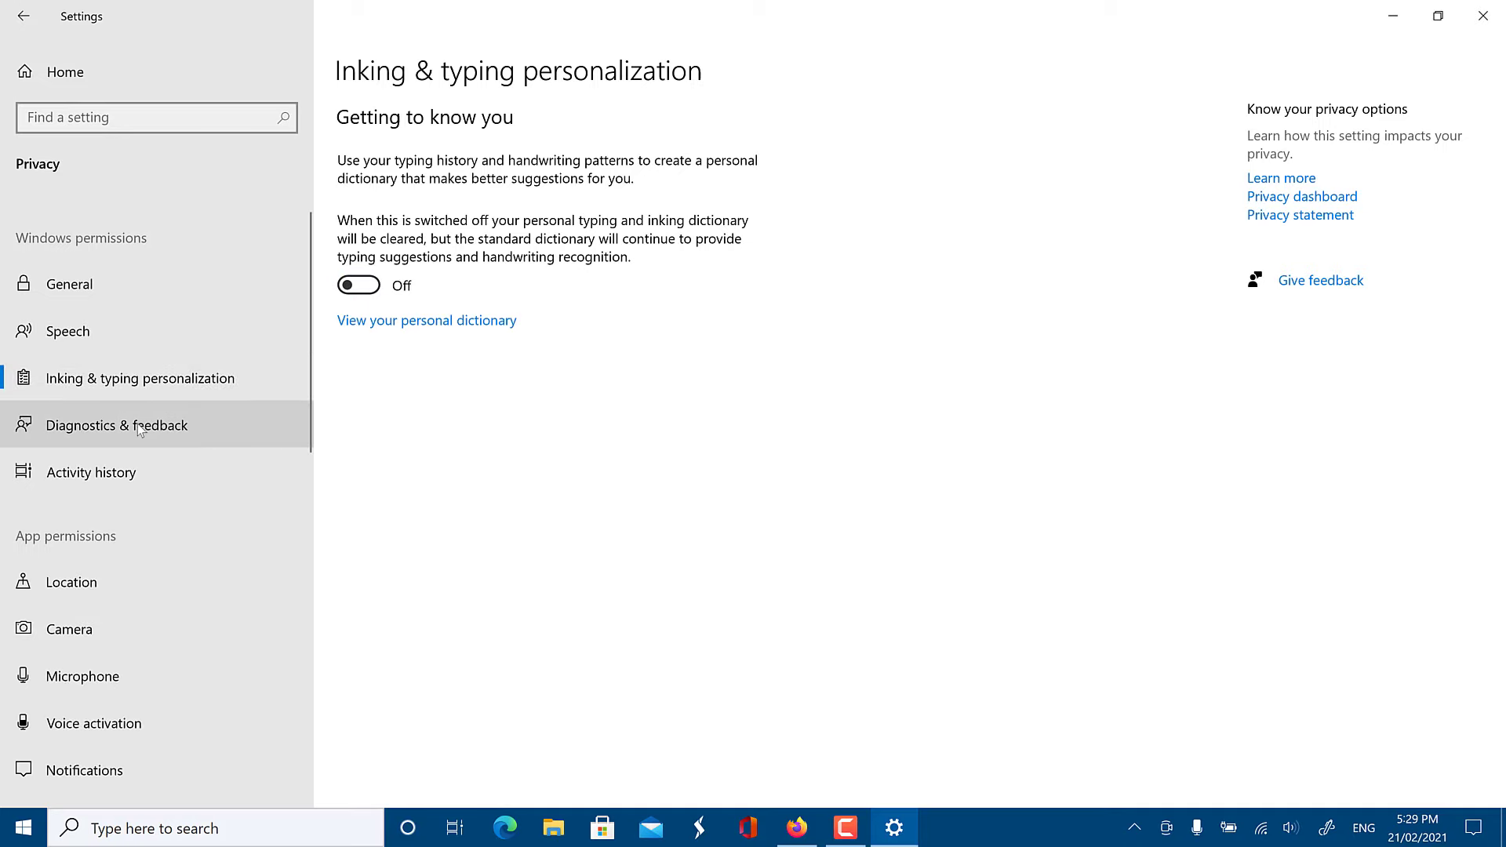
Visit Diagnostics & feedback and move on to the Activity history page.
click(119, 425)
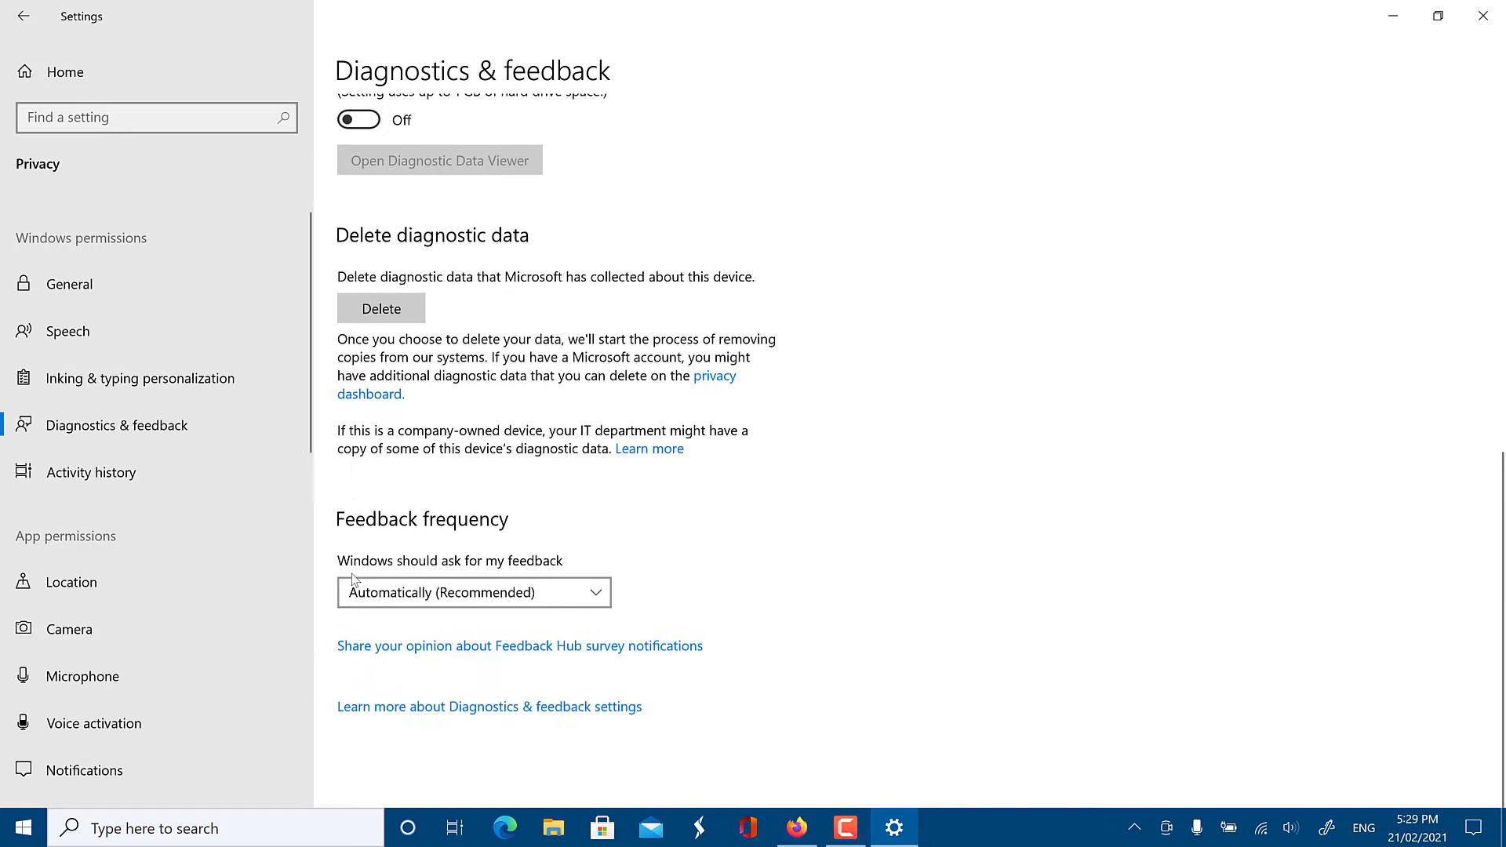
scroll(up, 3)
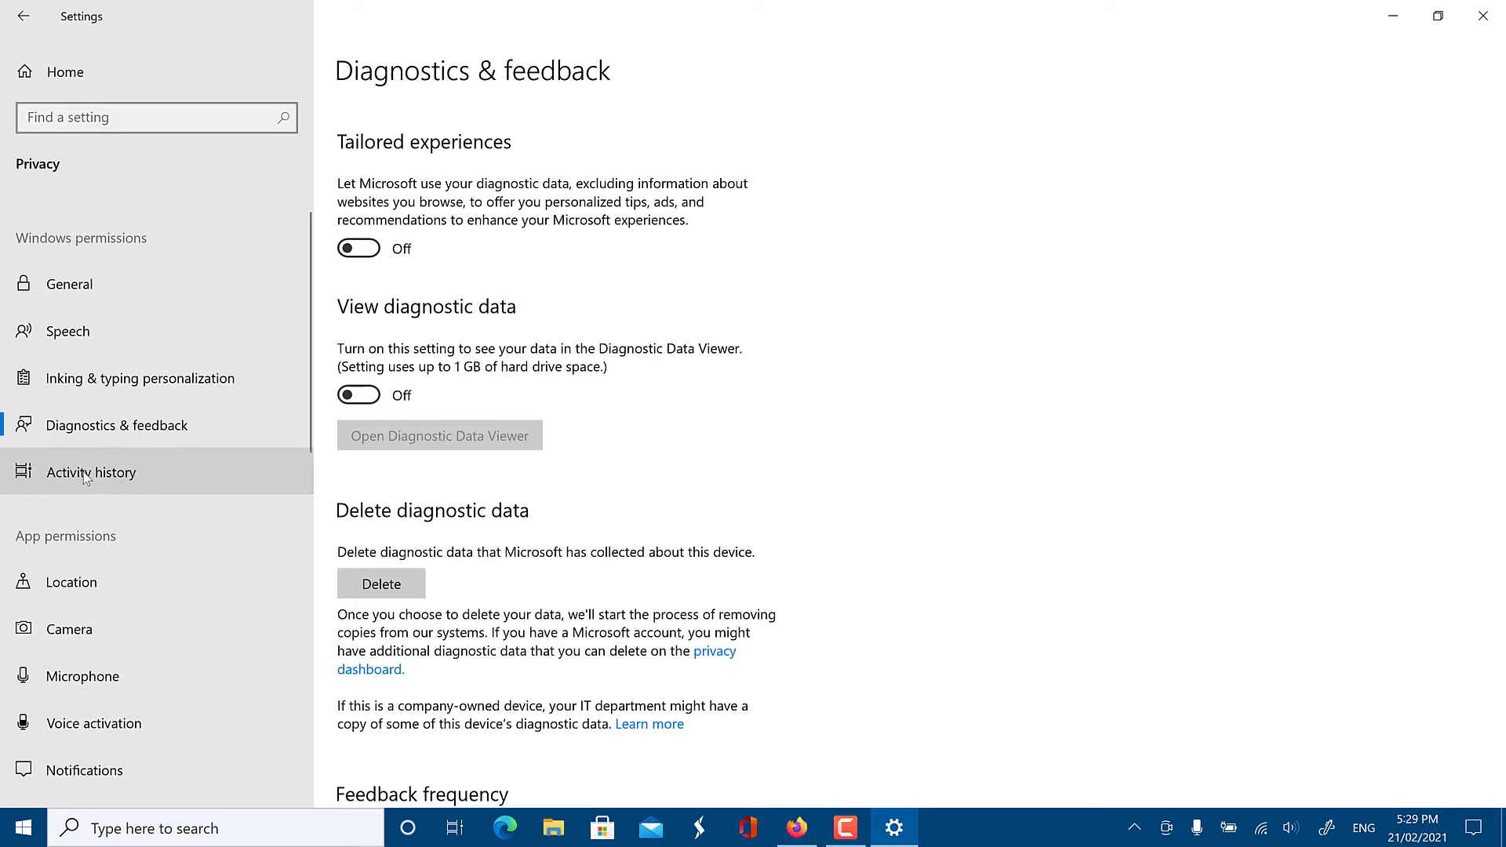
click(93, 472)
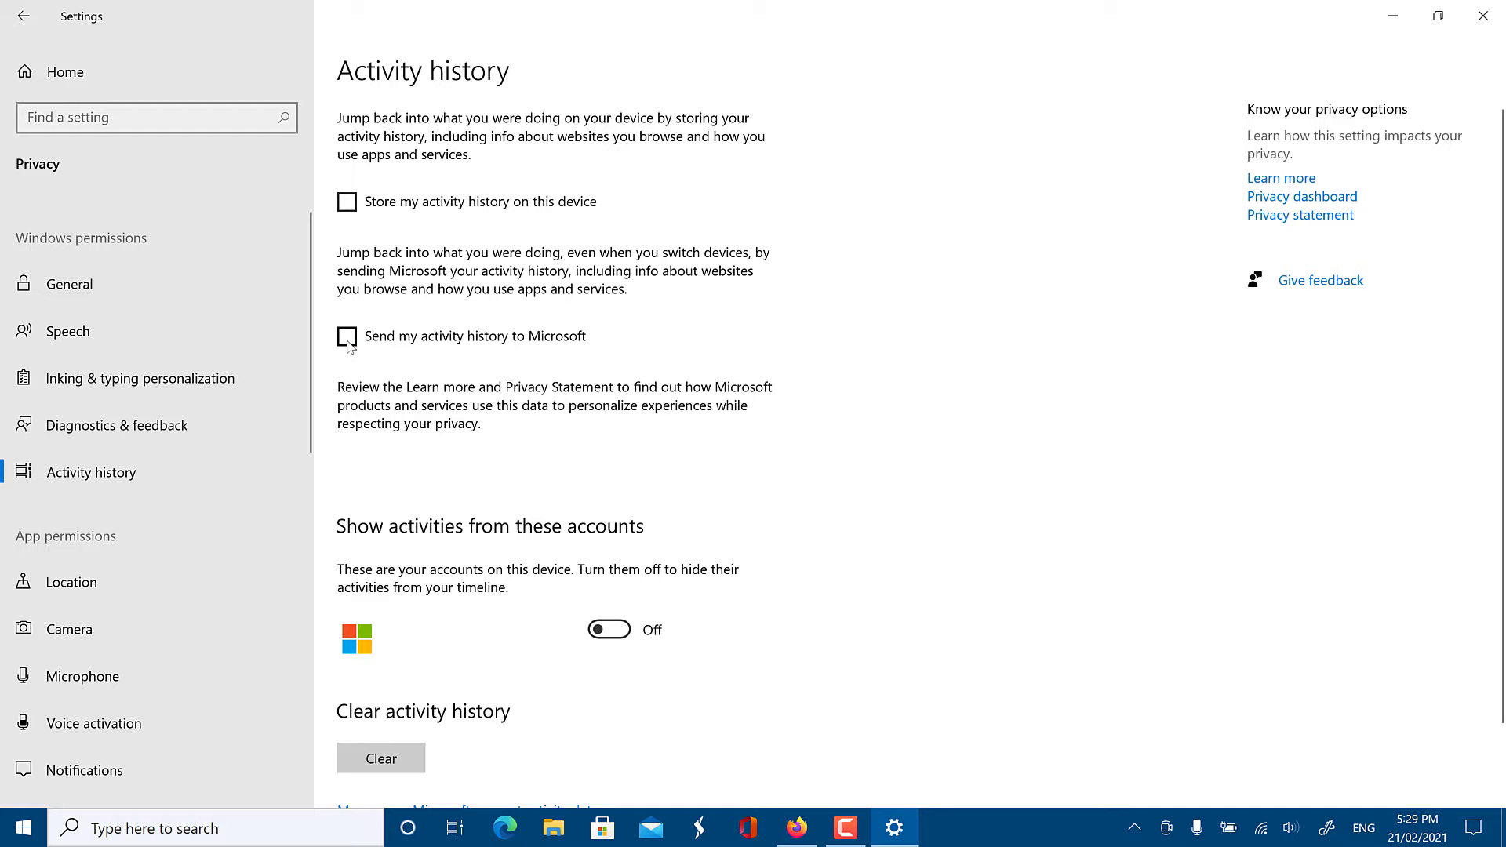
mouse_move(81, 555)
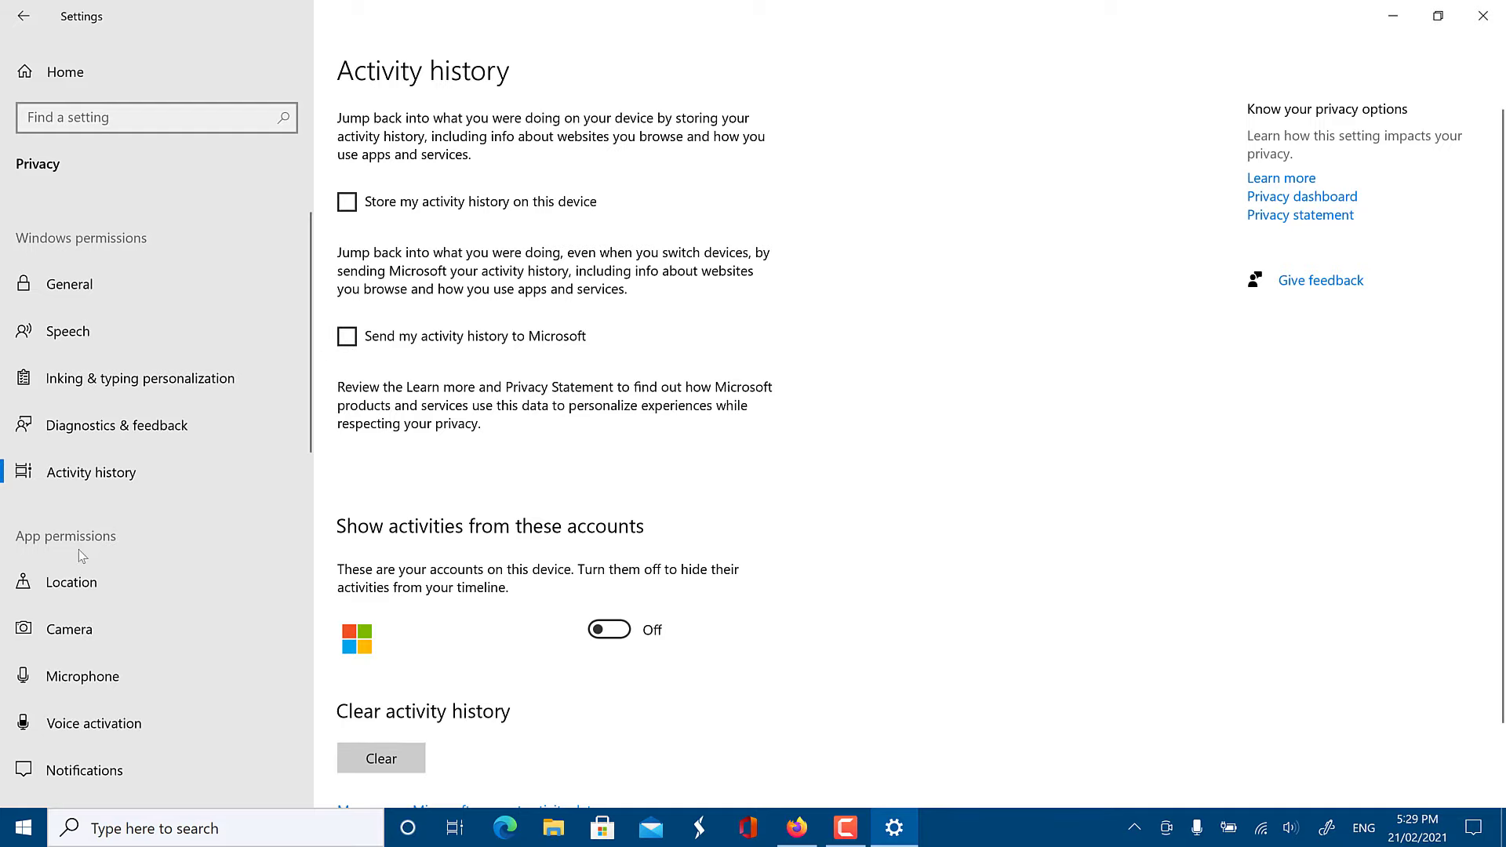
Switch off device-wide access to location and the camera.
click(70, 581)
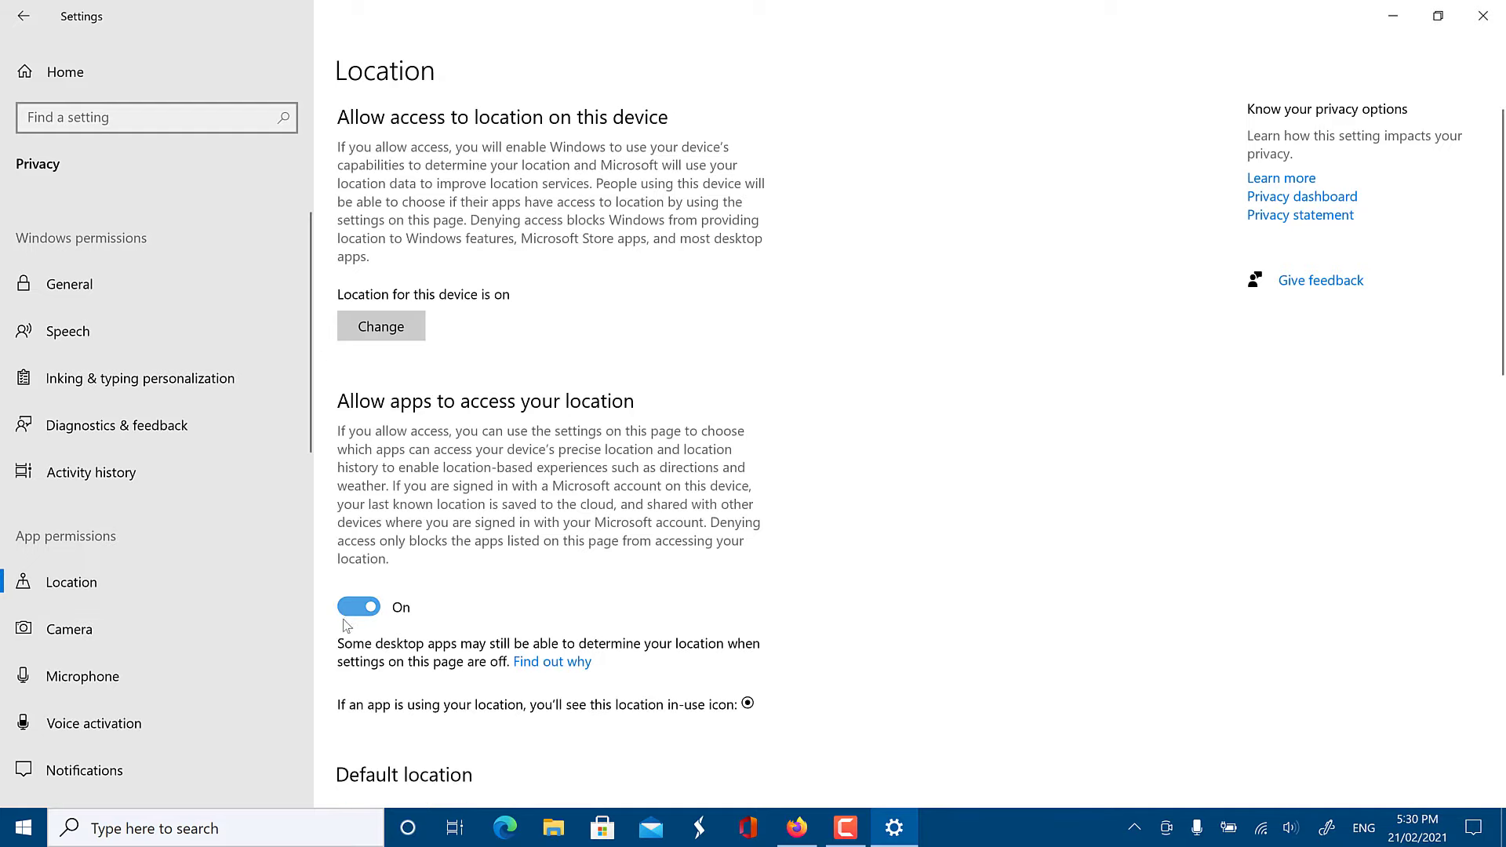
click(380, 327)
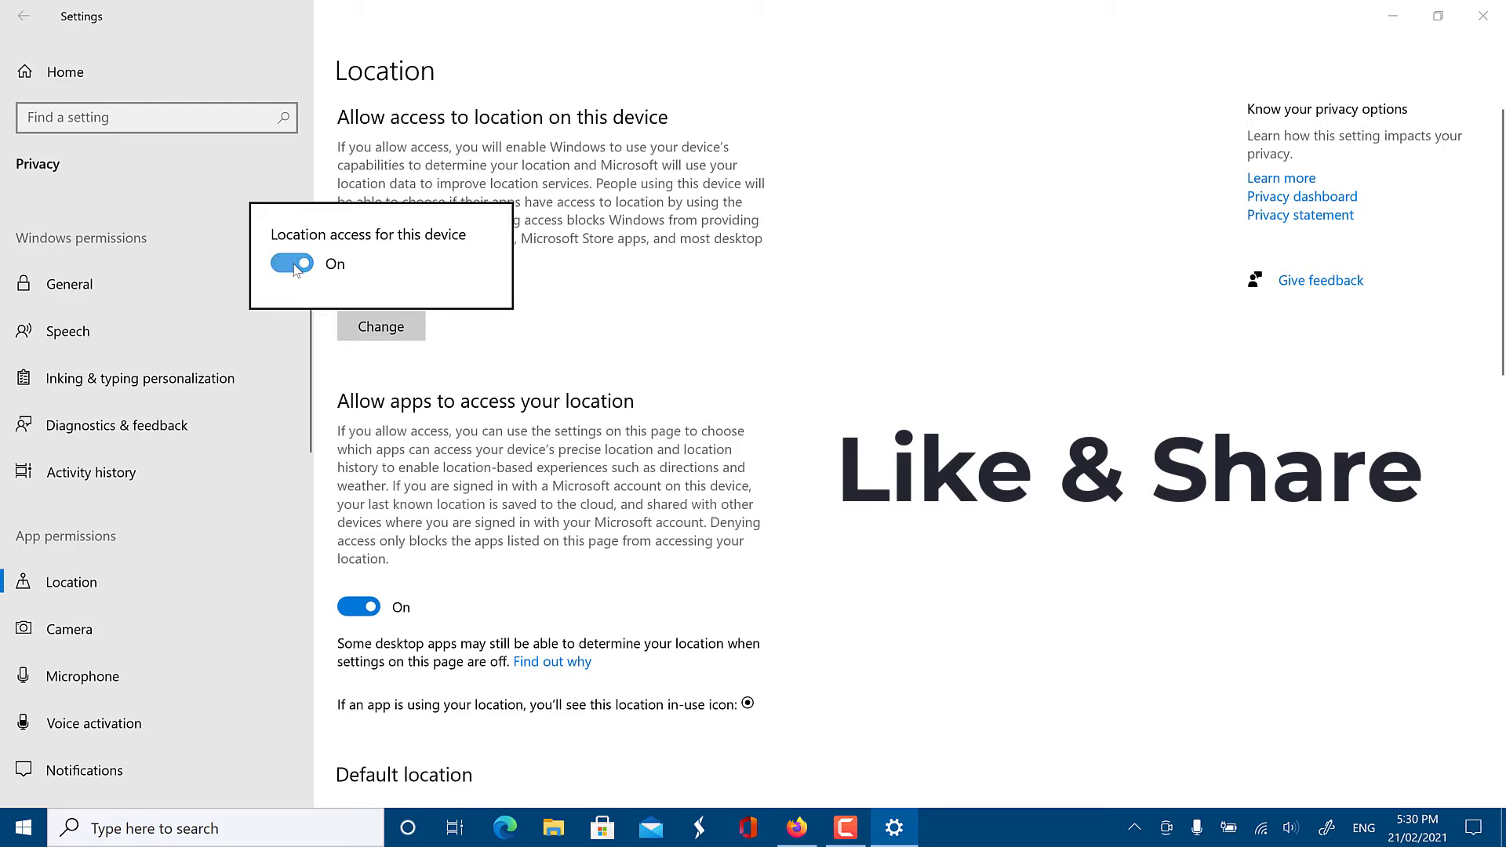
click(292, 263)
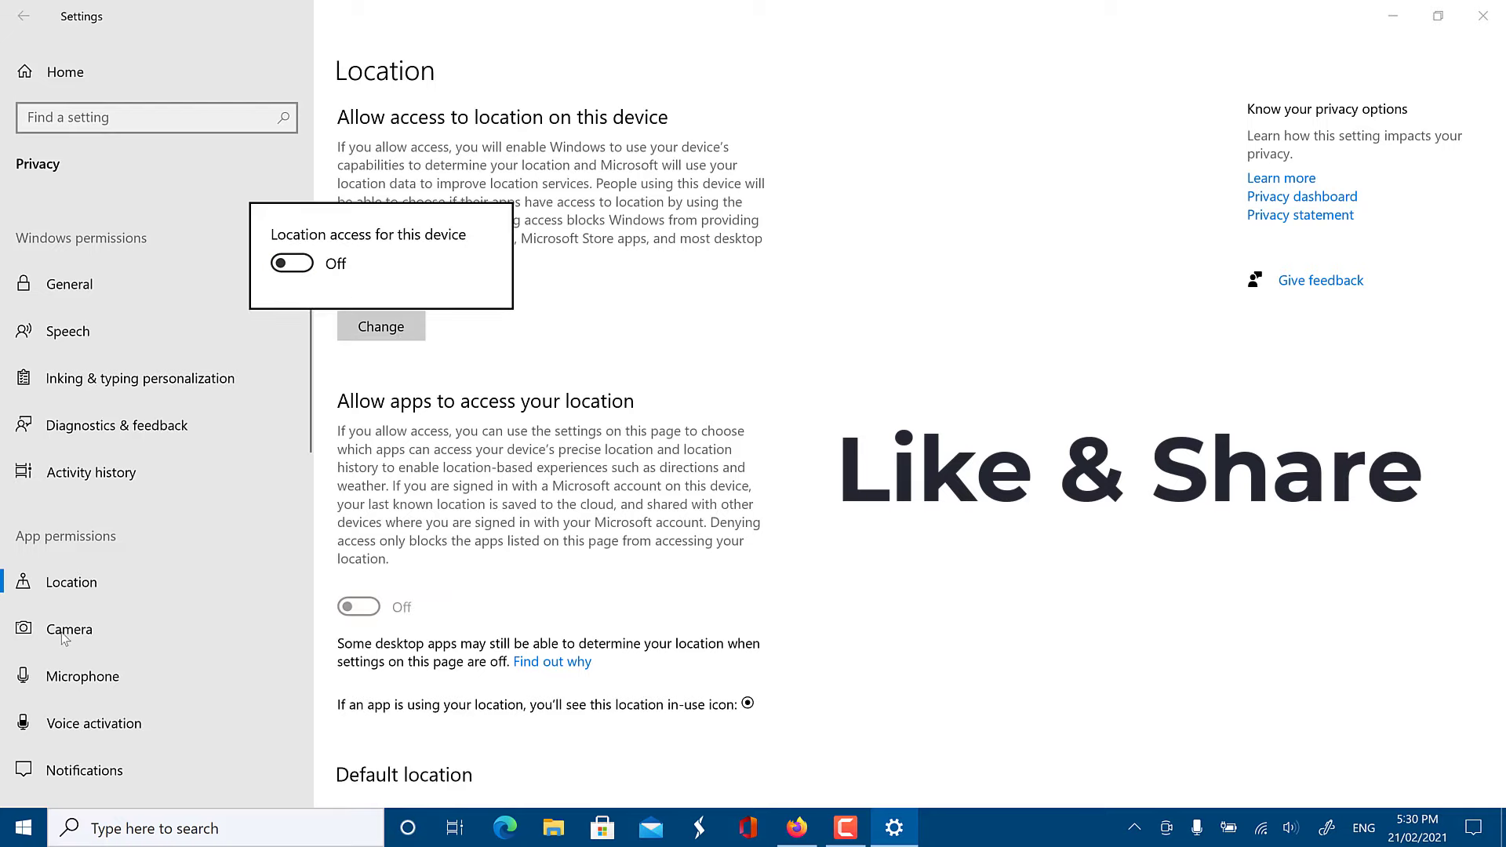
click(69, 628)
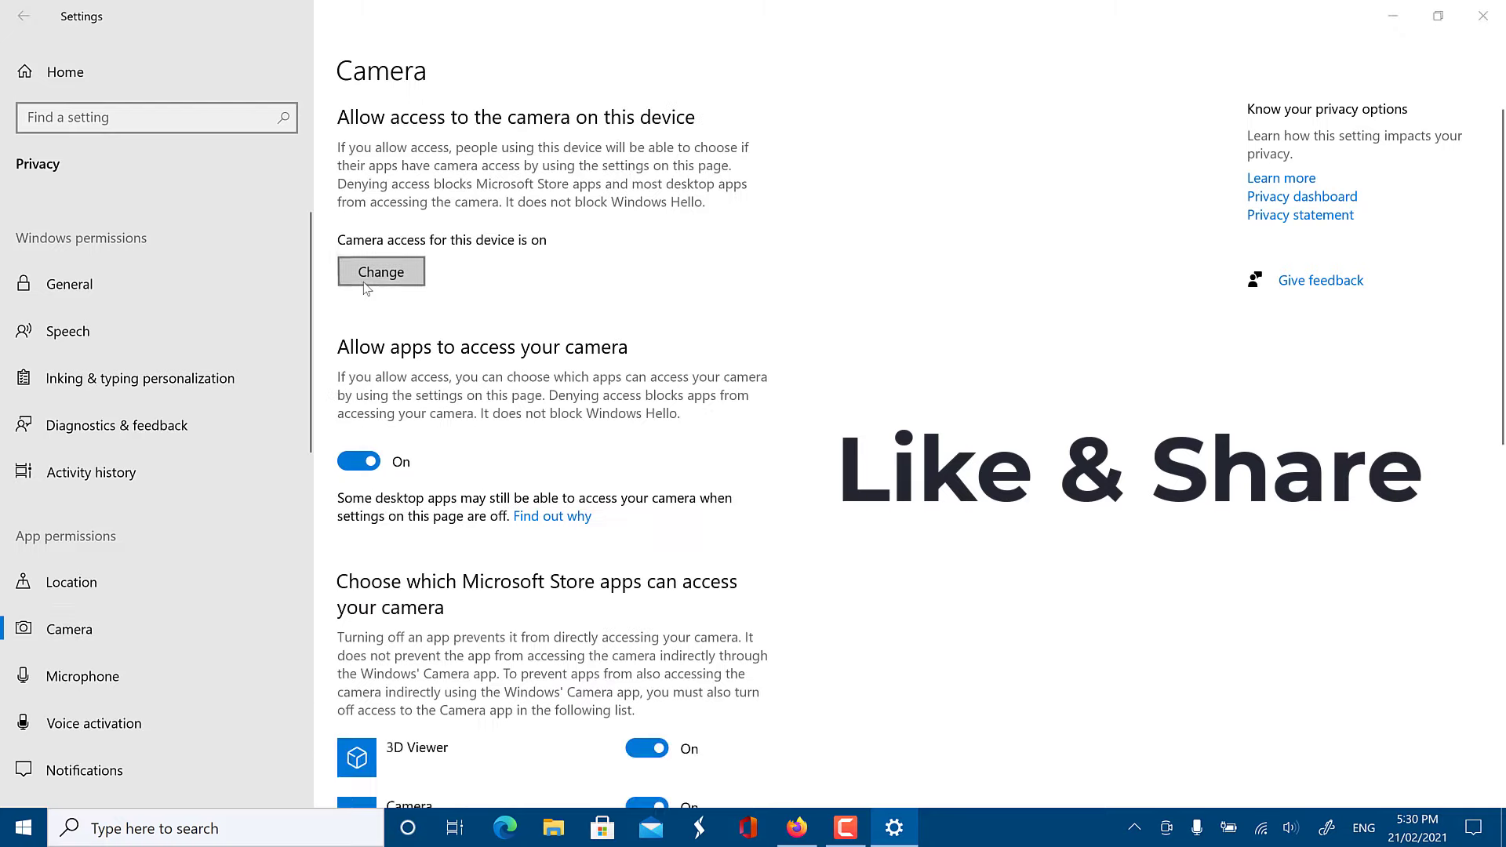
click(379, 271)
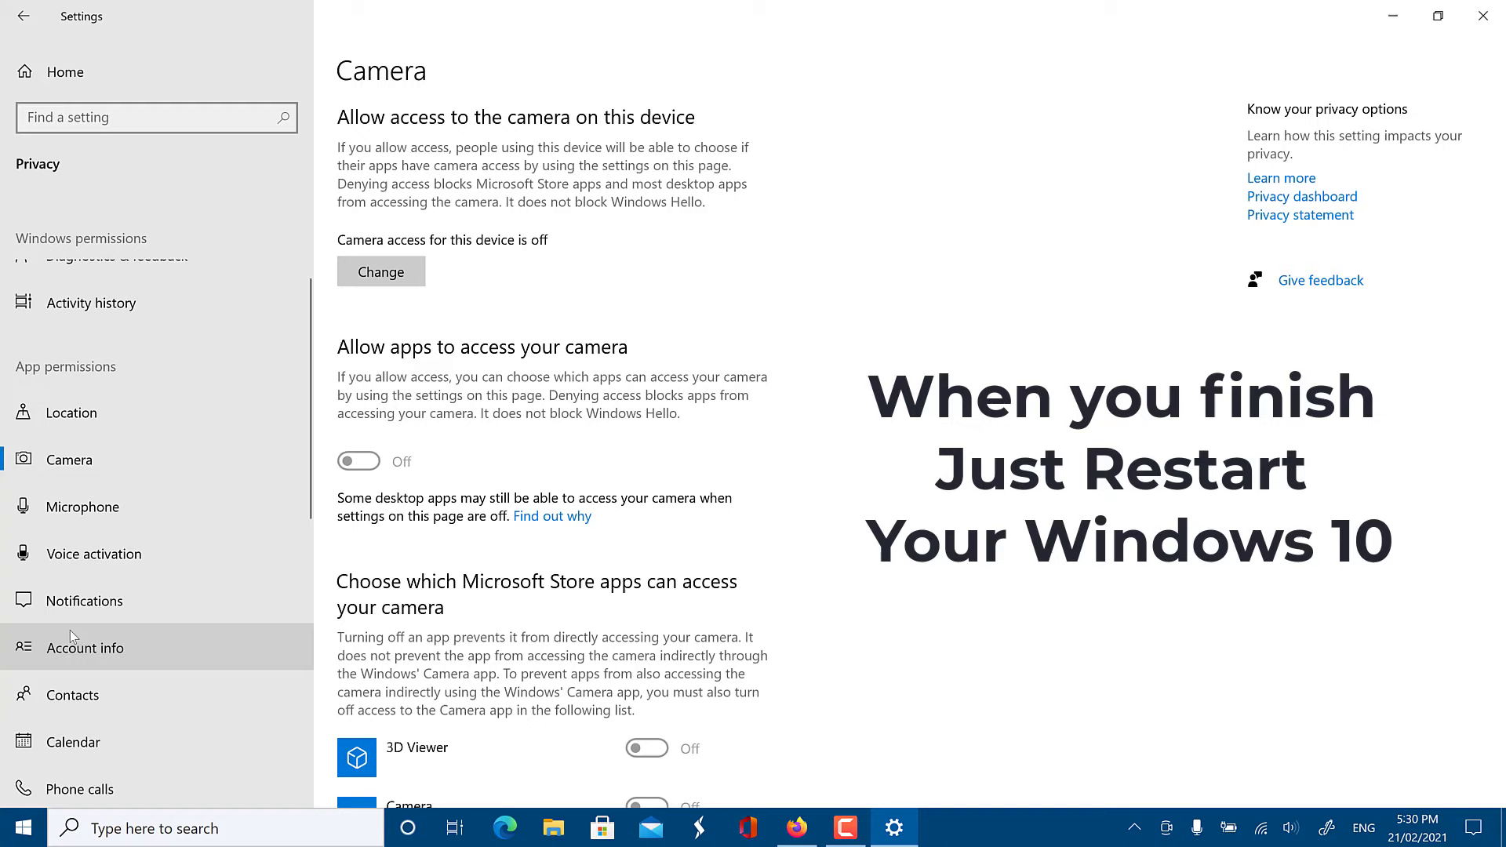
Switch off device-wide access to contacts and phone calls.
click(72, 695)
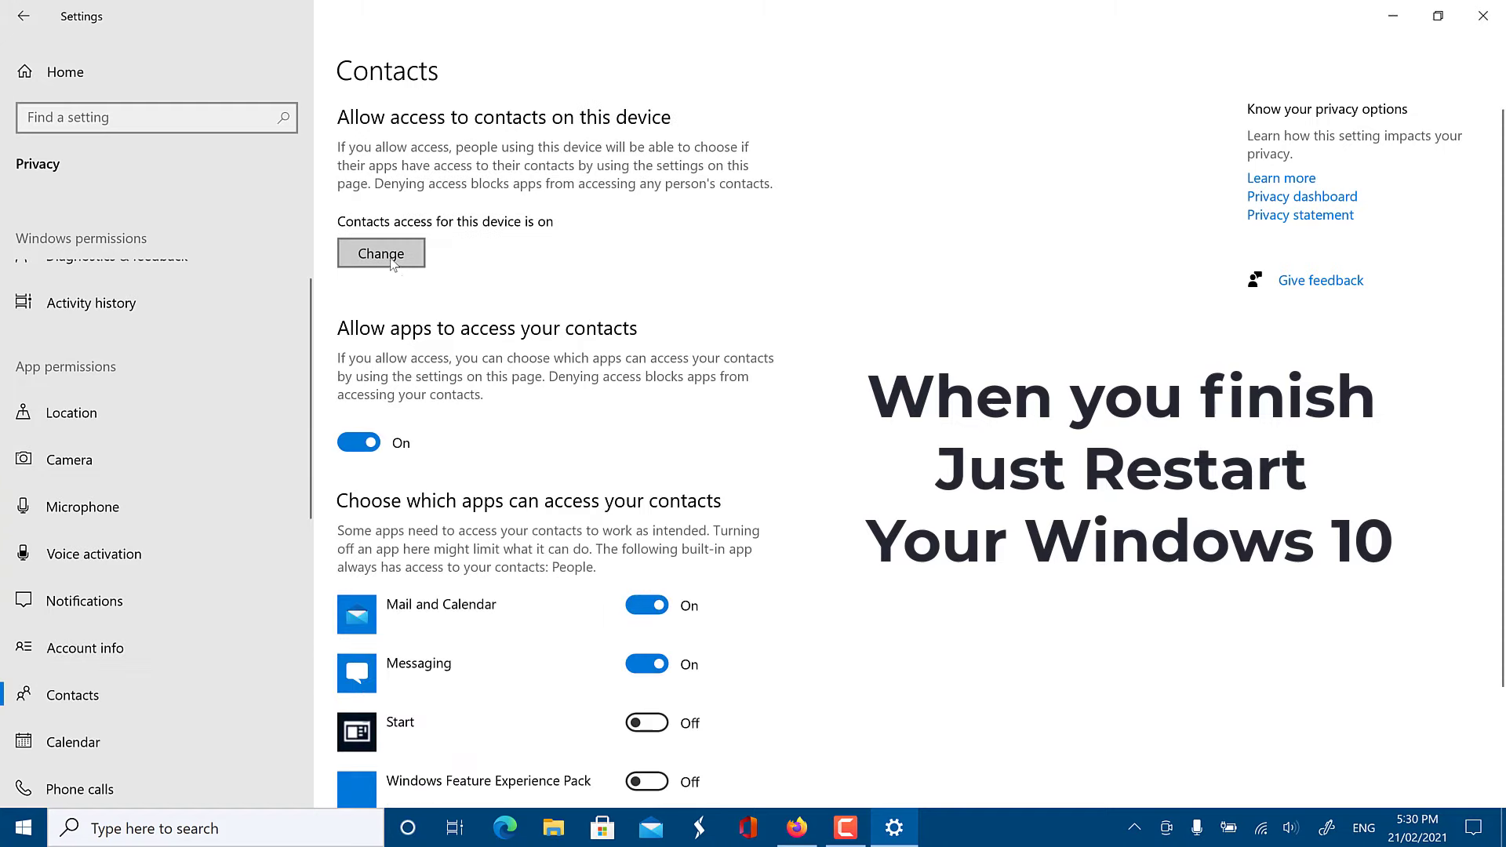
click(379, 252)
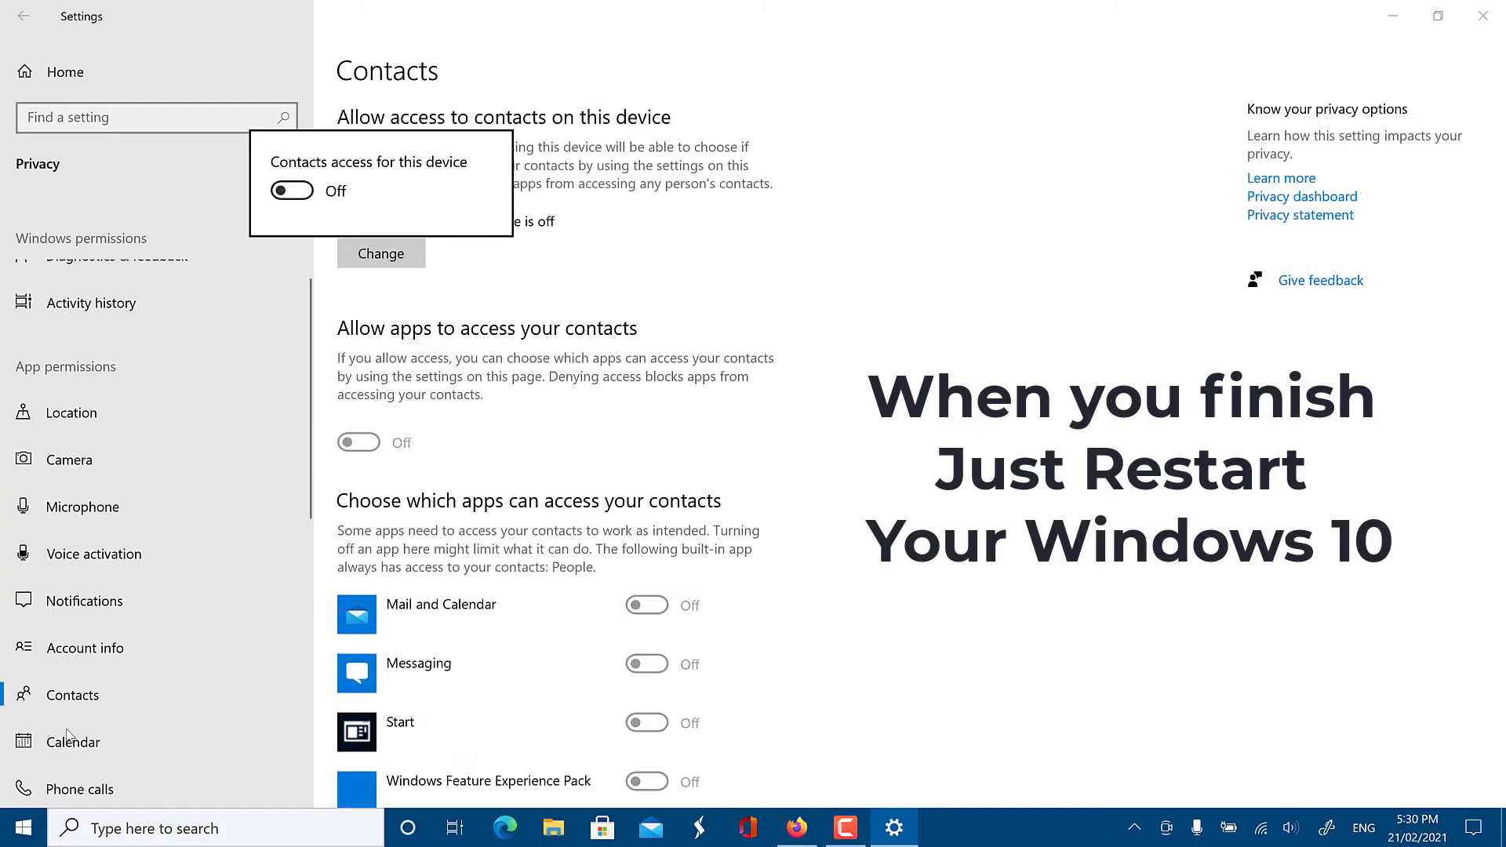
click(80, 784)
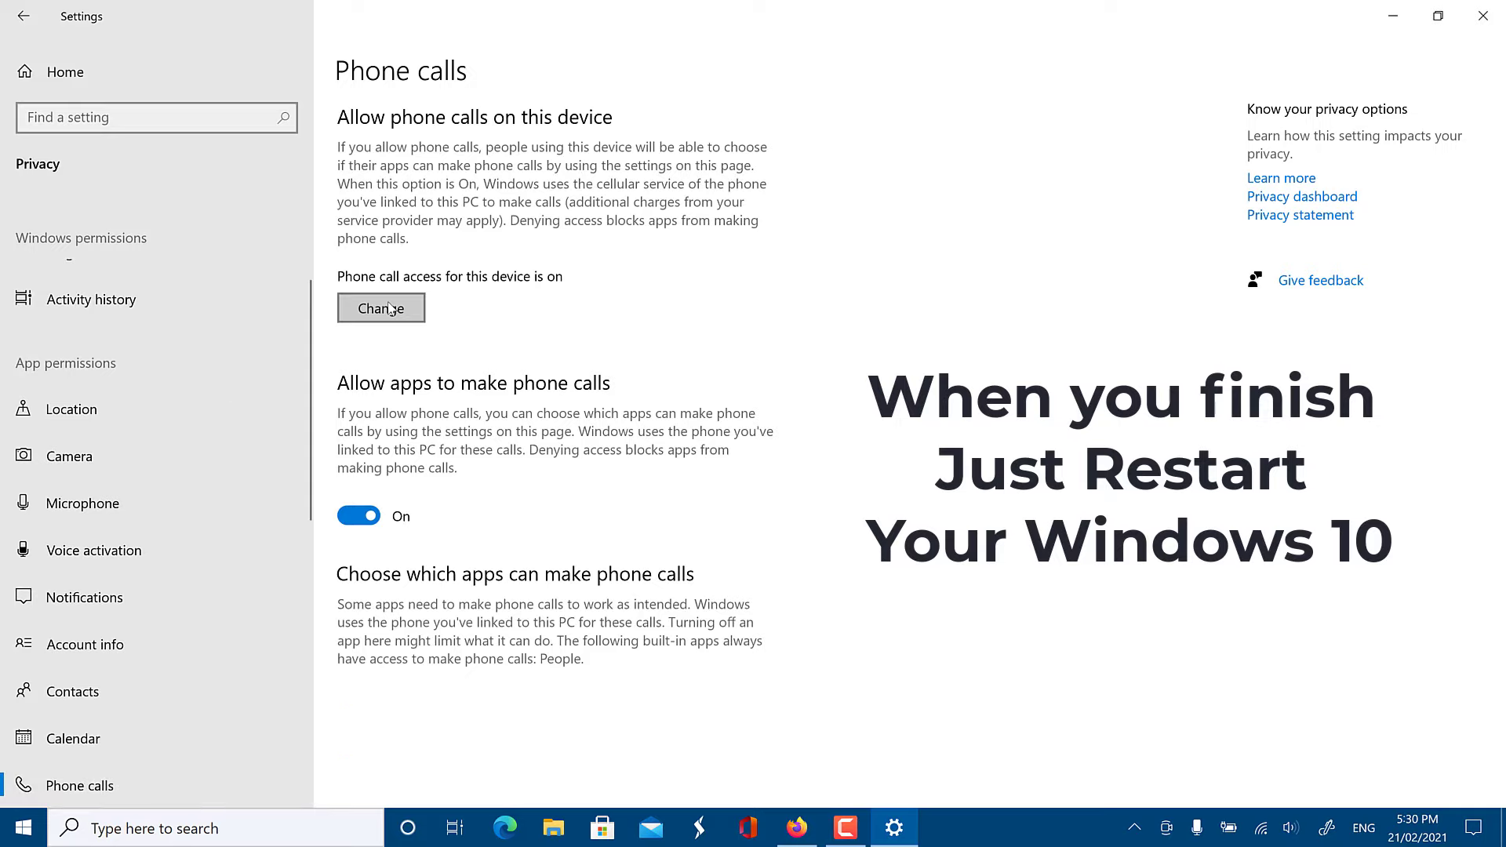
click(380, 307)
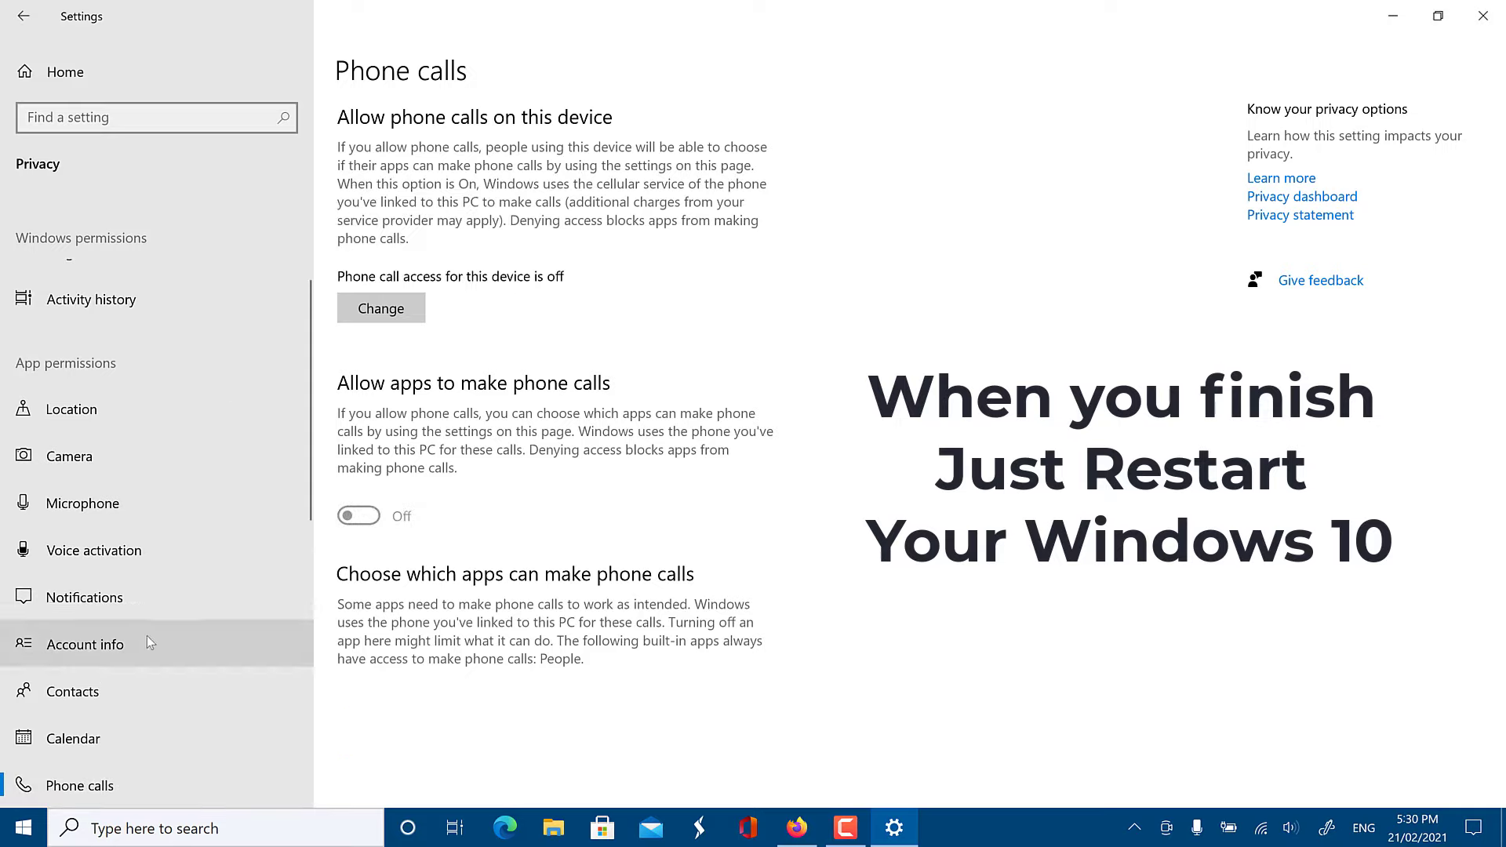
Switch off 'Let apps run in the background' and device file system access.
scroll(down, 3)
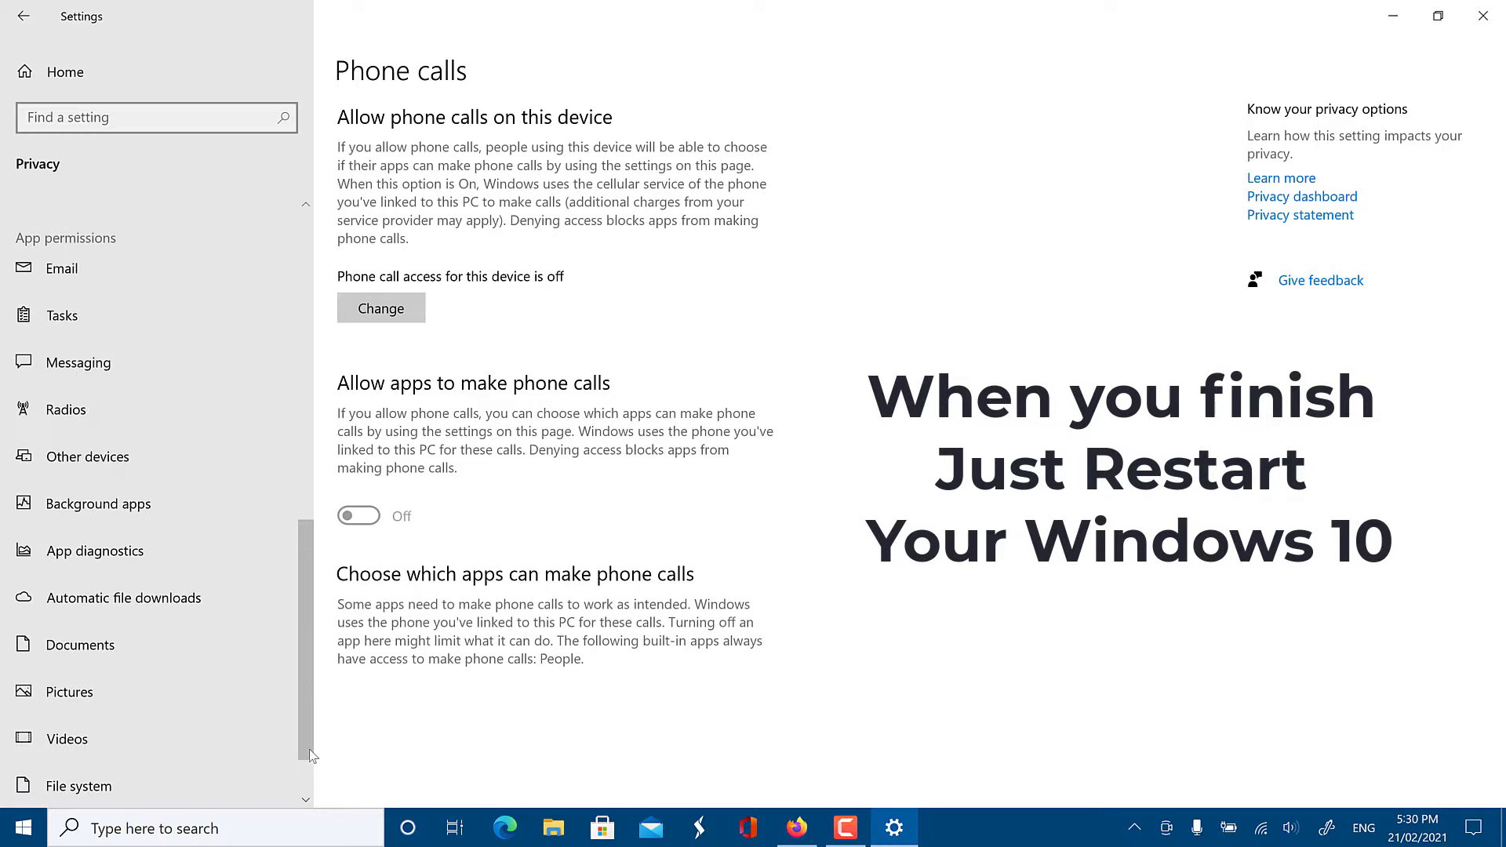
mouse_move(96, 504)
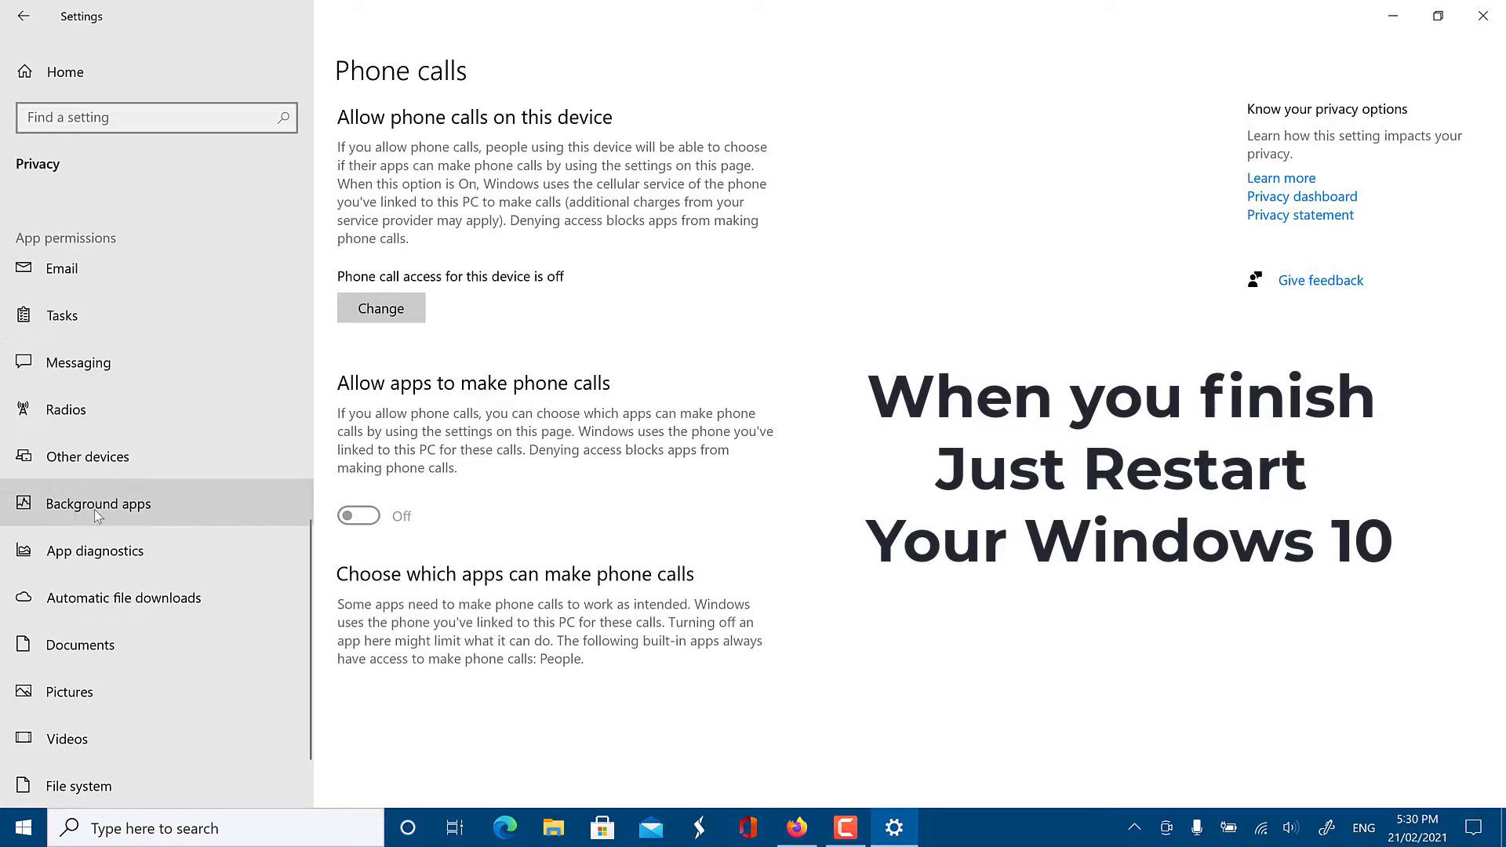
click(97, 502)
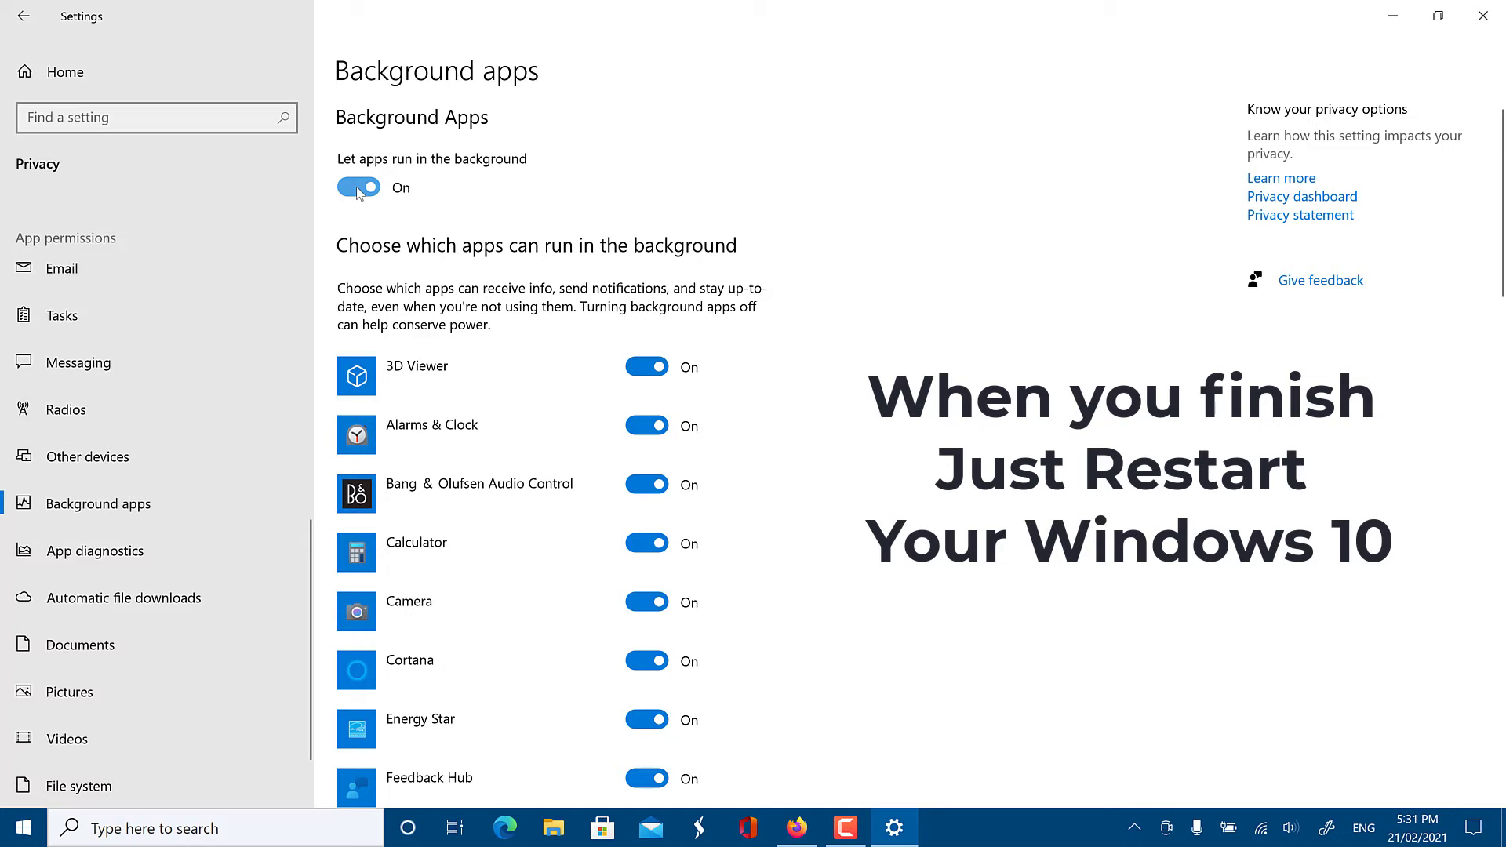
click(357, 187)
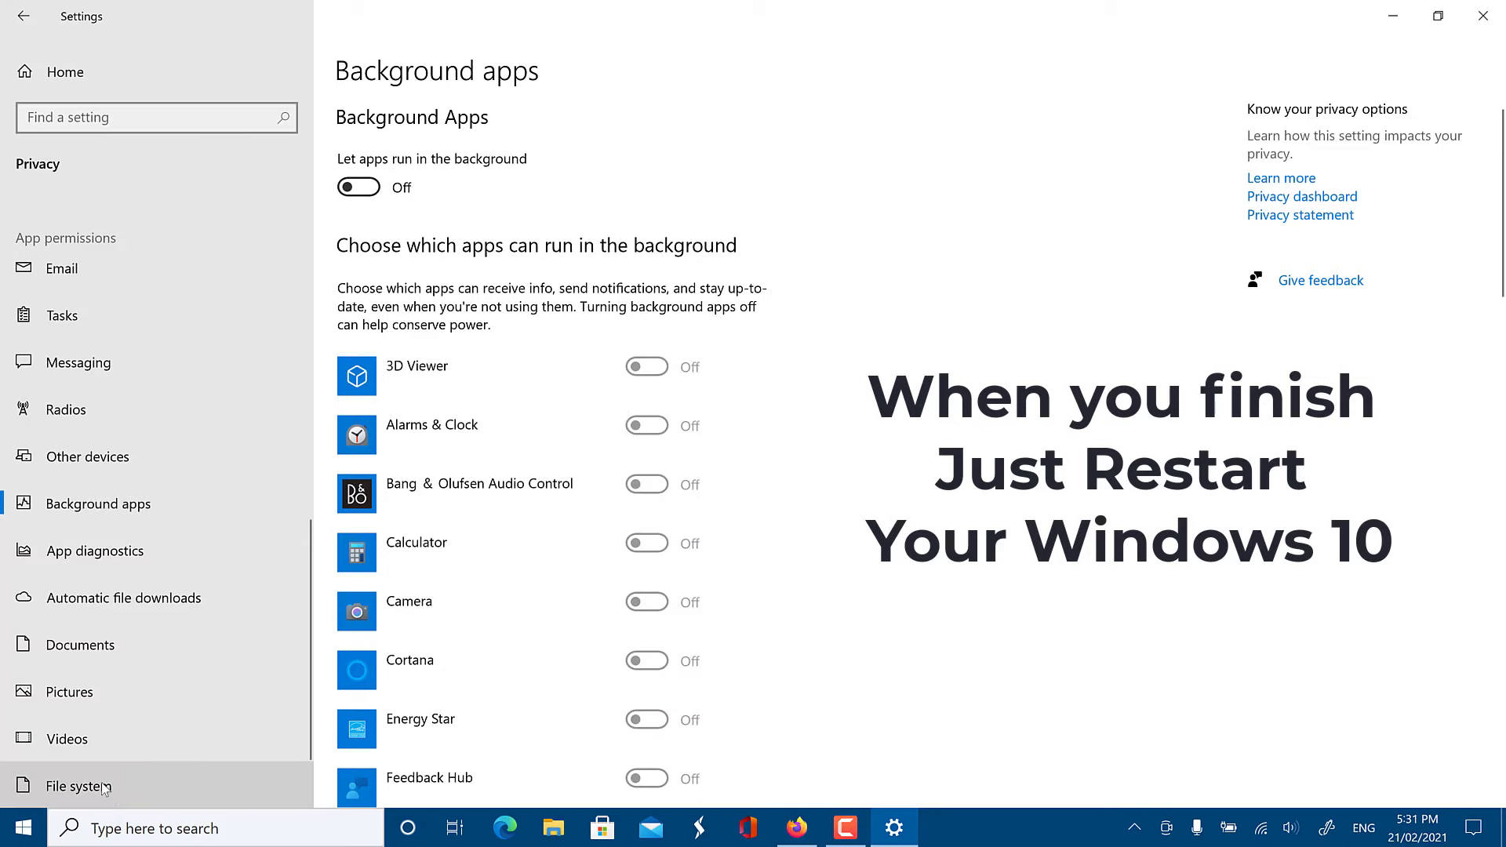
click(80, 784)
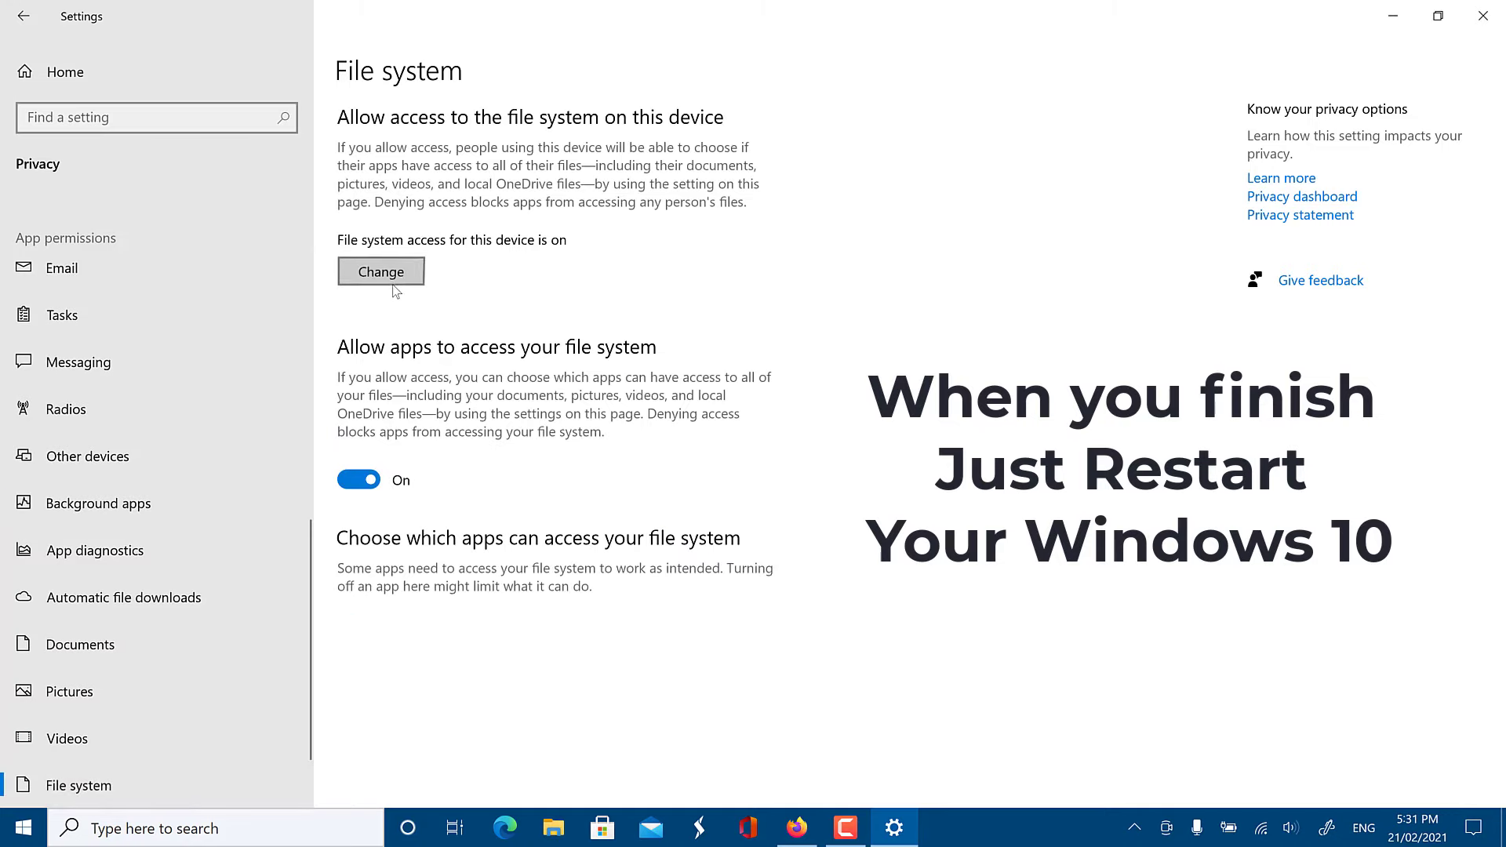
click(379, 271)
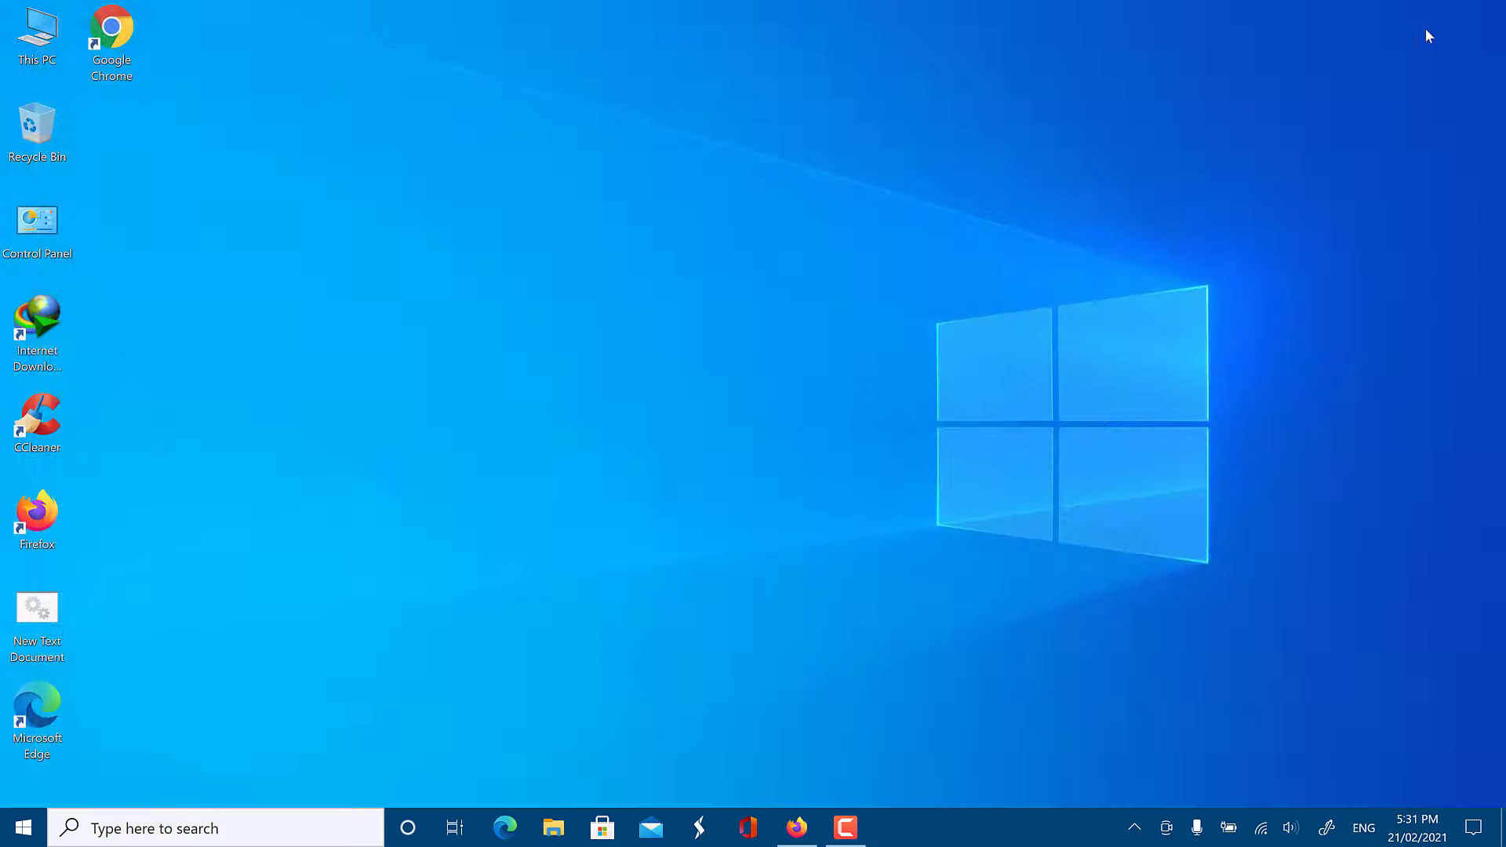
mouse_move(739, 574)
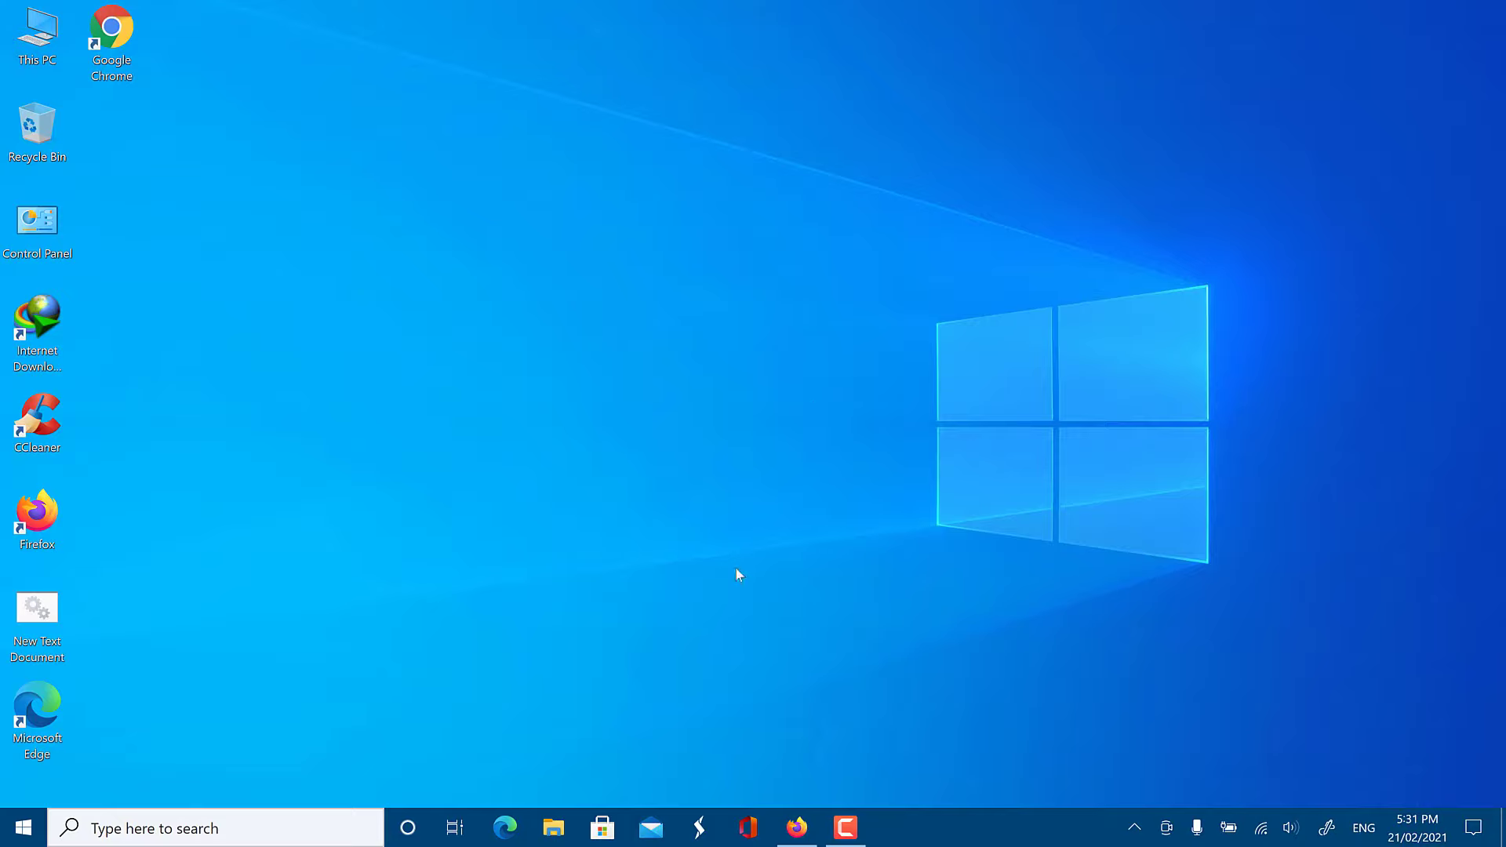